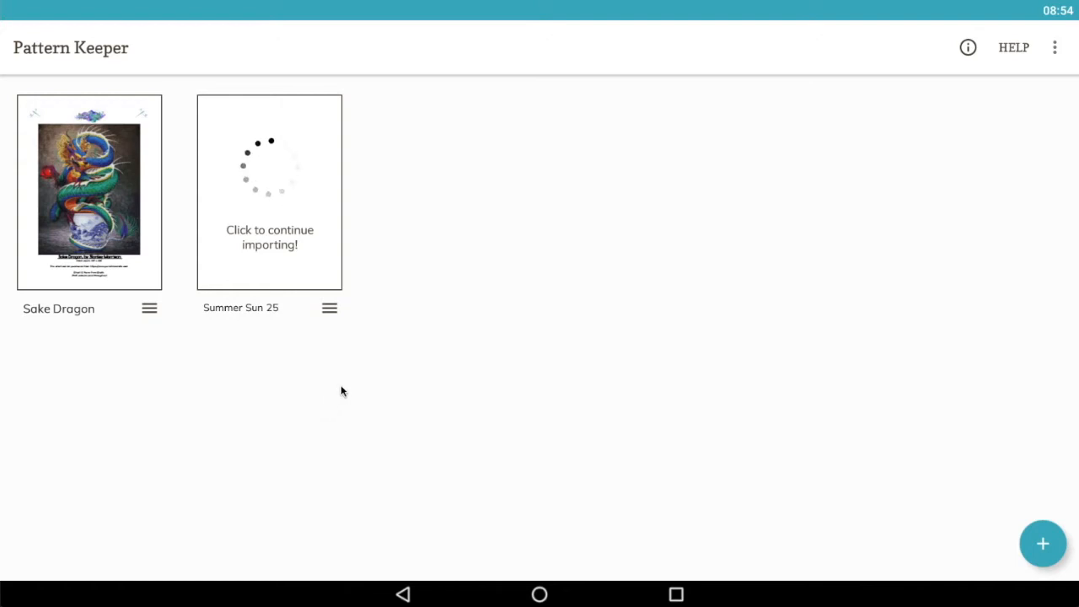
mouse_move(455, 366)
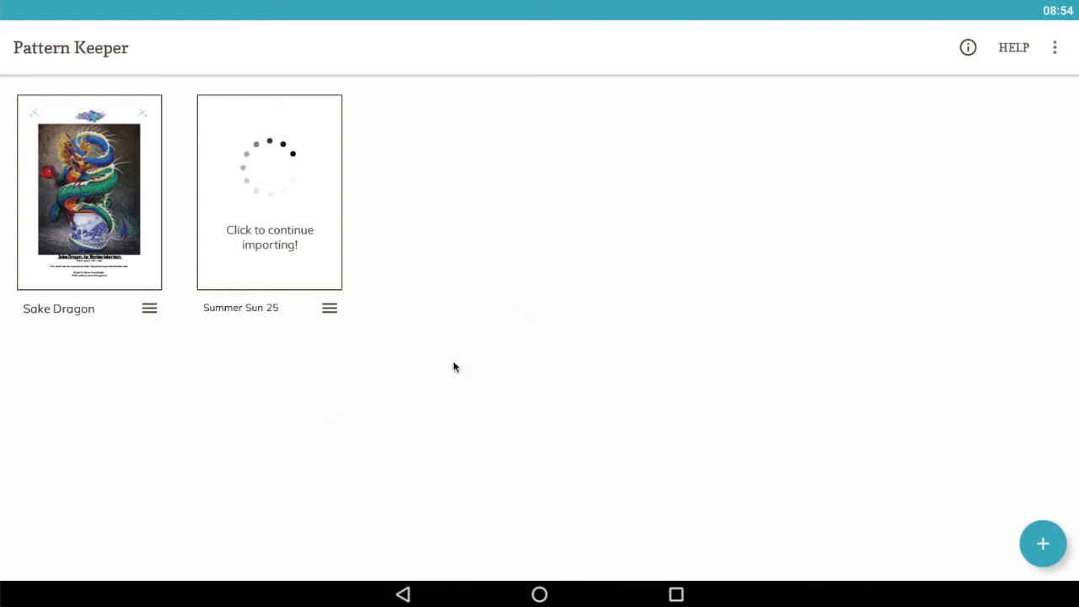
mouse_move(211, 368)
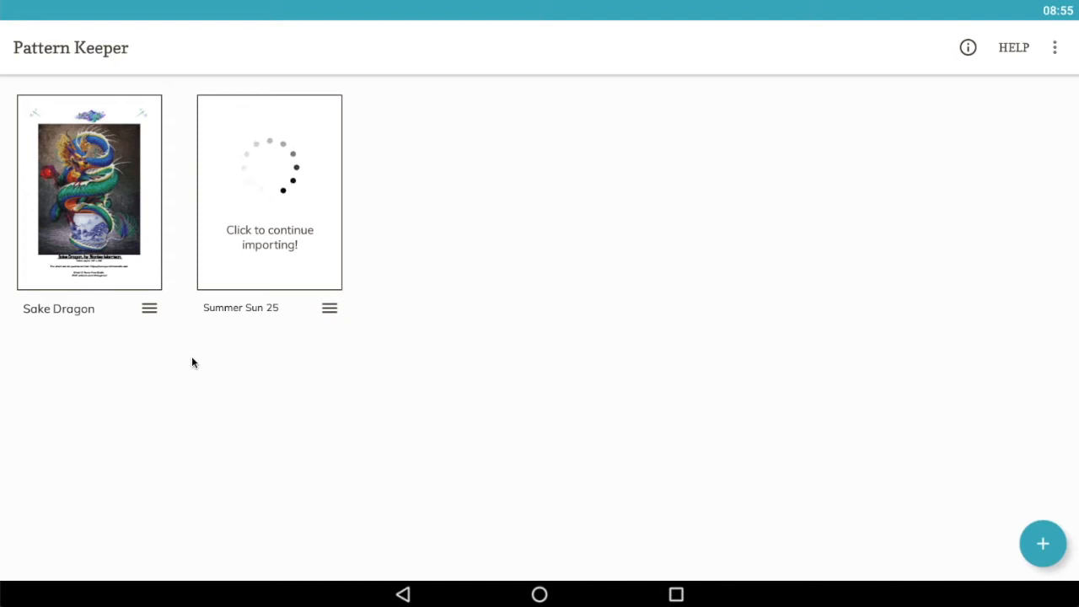
mouse_move(179, 343)
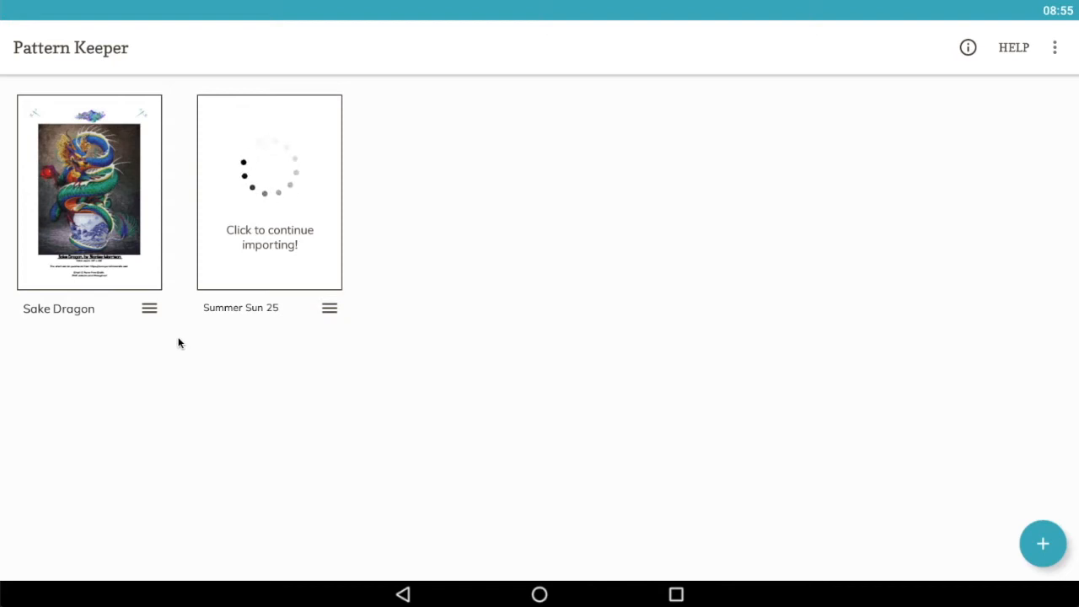
mouse_move(850, 434)
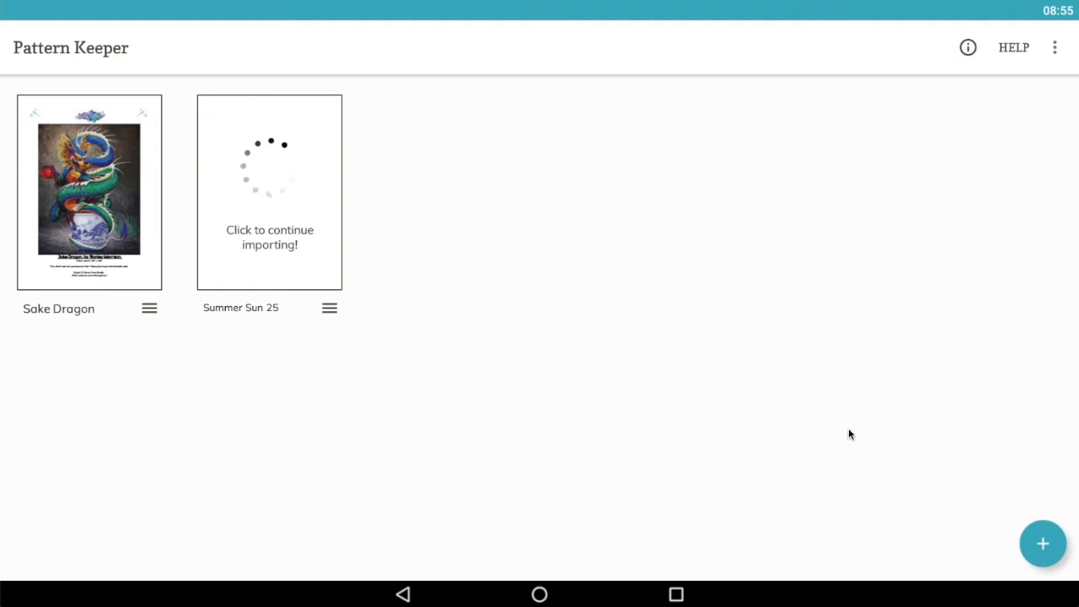
- Start a new pattern from a PDF file and scroll the chooser toward the Area 54 files
left_click(1043, 542)
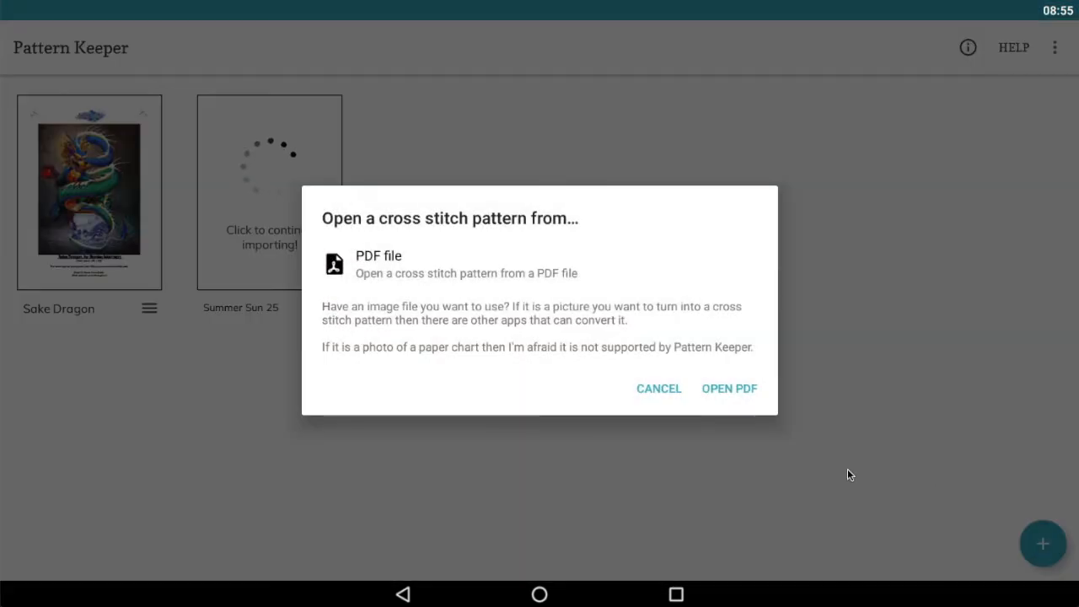
left_click(728, 389)
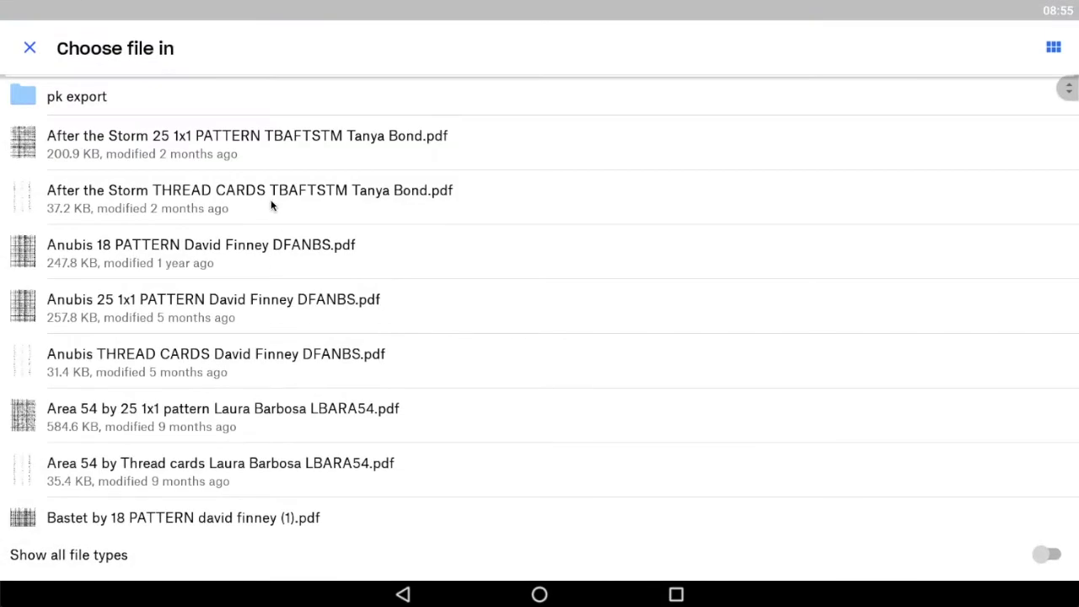
mouse_move(467, 249)
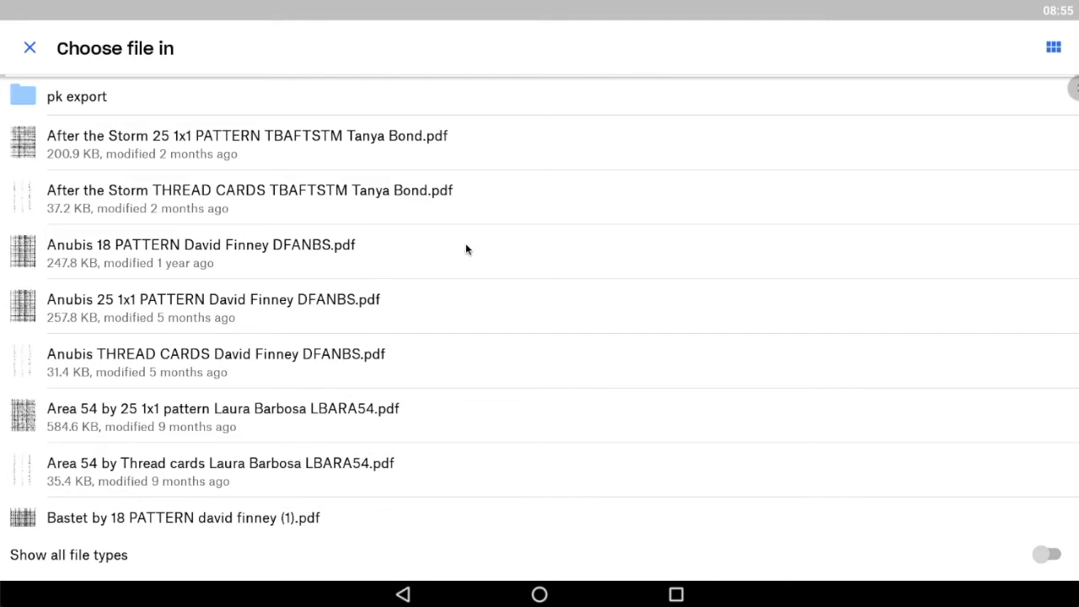
scroll("down", 3)
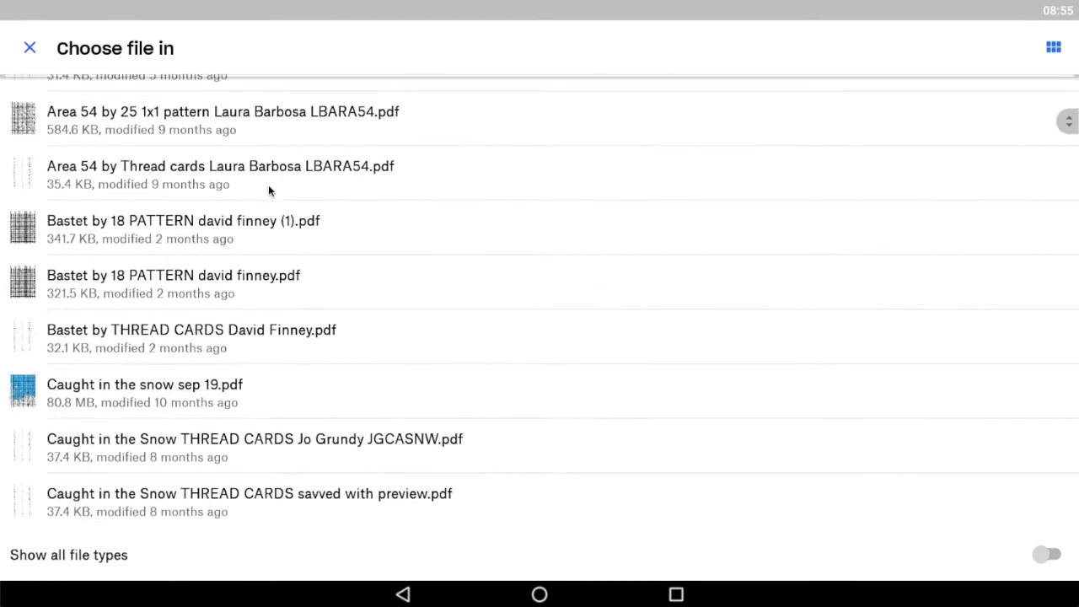
mouse_move(170, 129)
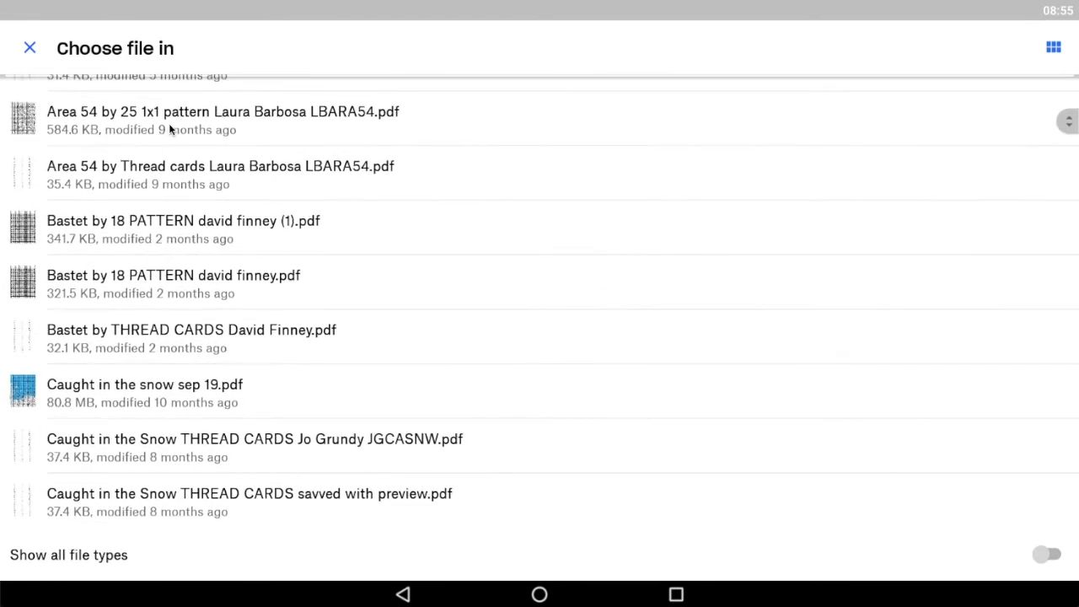
- Import the Area 54 pattern PDF and answer both shaded-edge questions for the chart excerpts
left_click(222, 120)
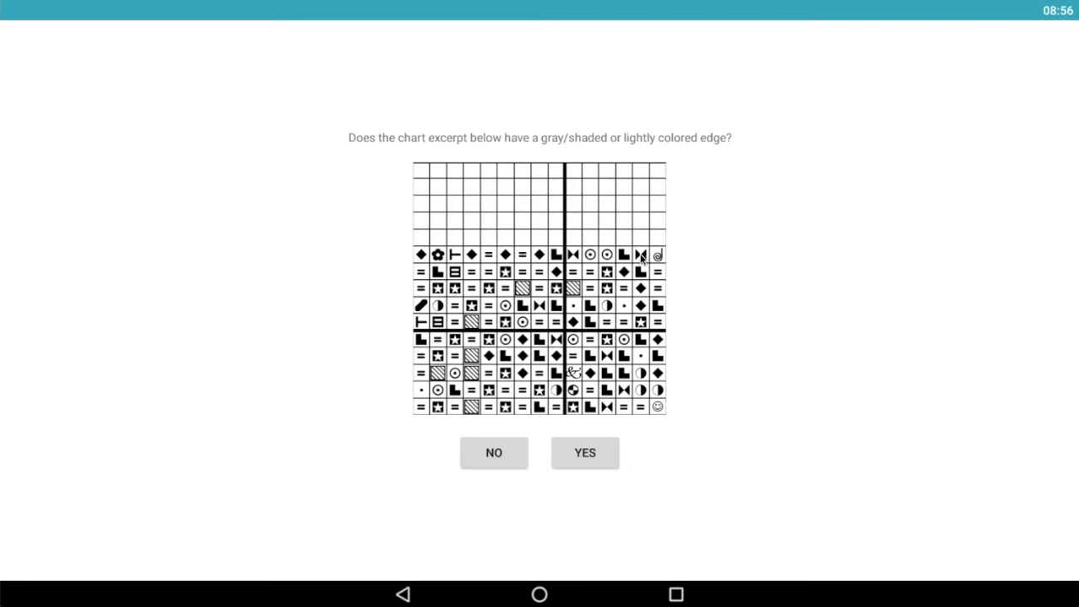
mouse_move(381, 196)
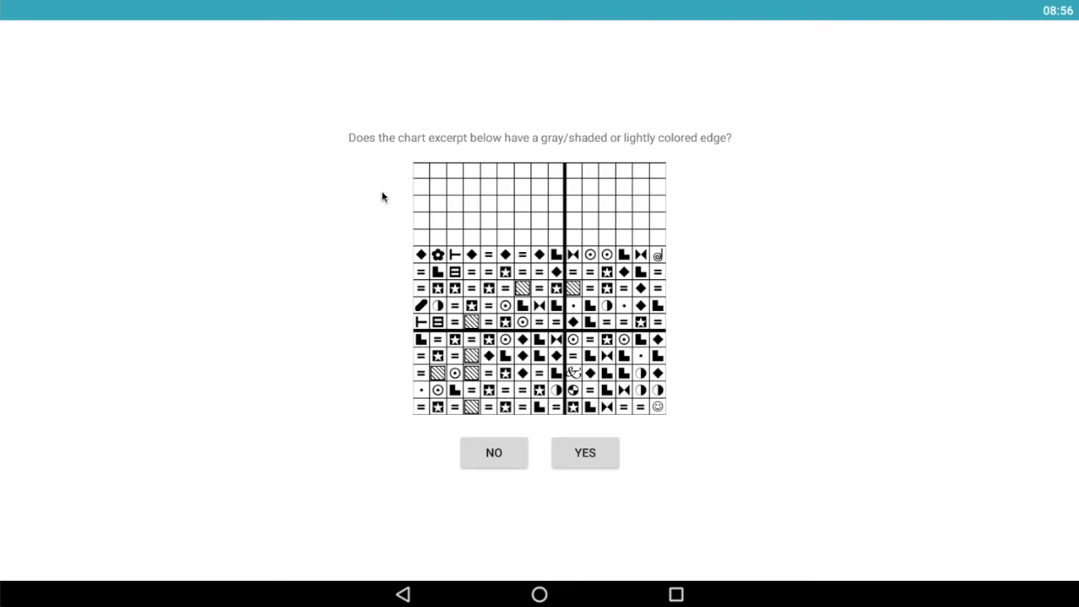
mouse_move(340, 180)
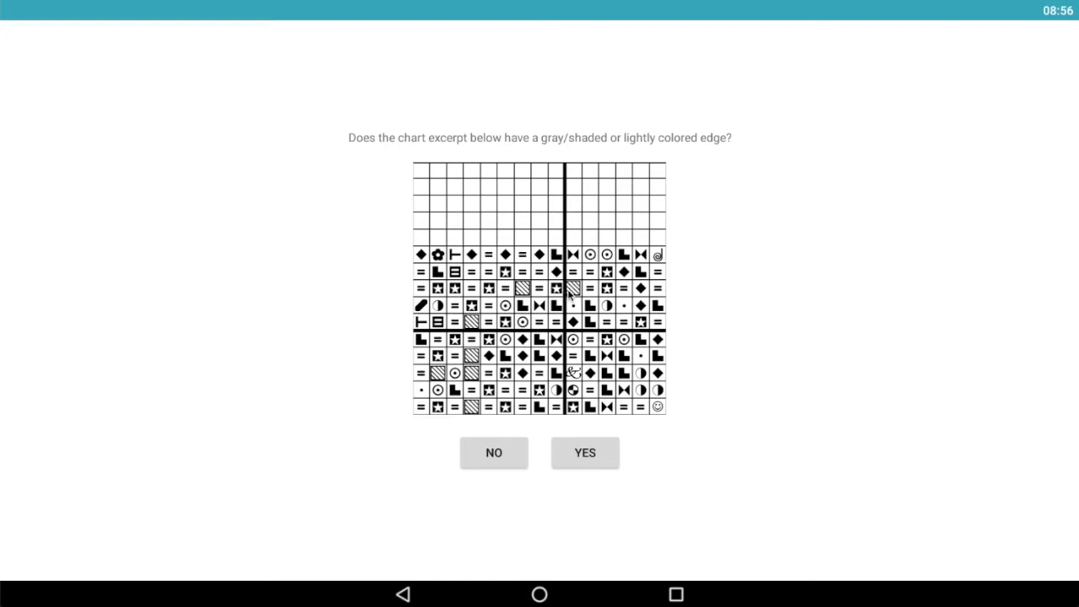
mouse_move(353, 329)
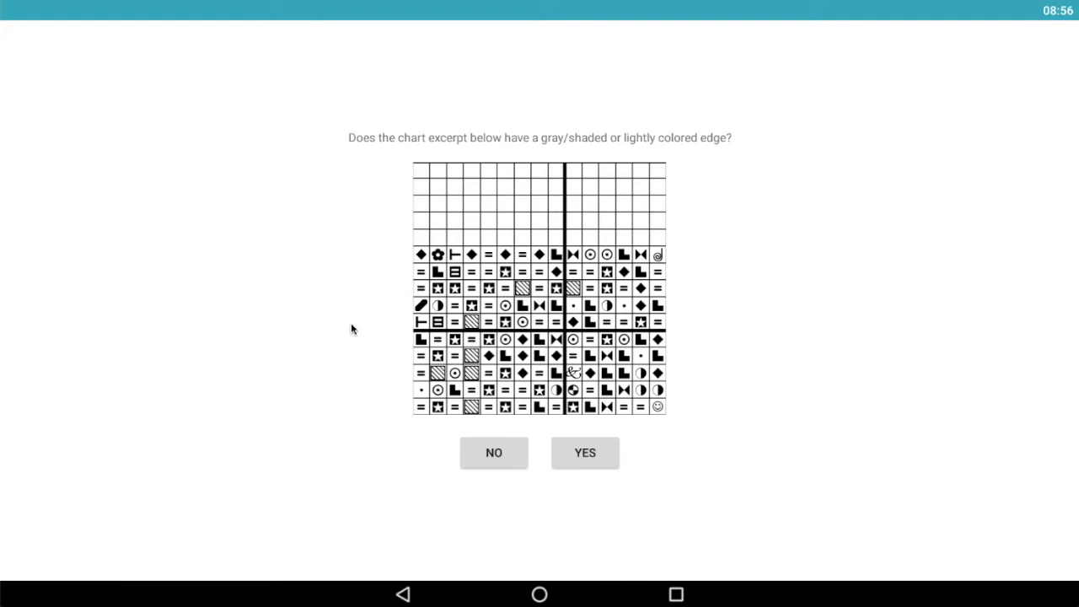
left_click(494, 453)
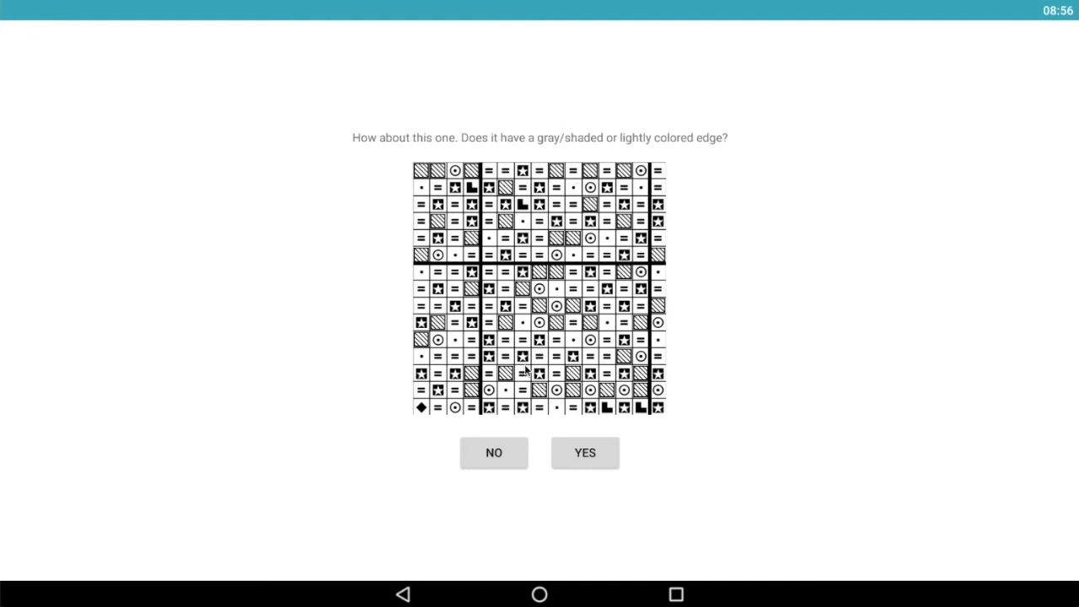
mouse_move(417, 344)
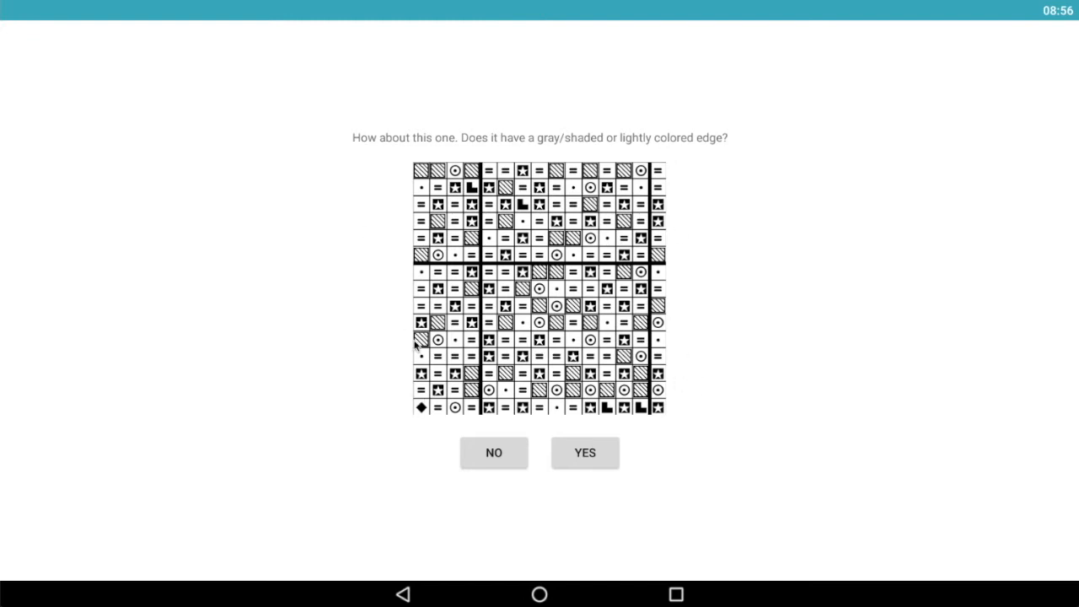
left_click(585, 452)
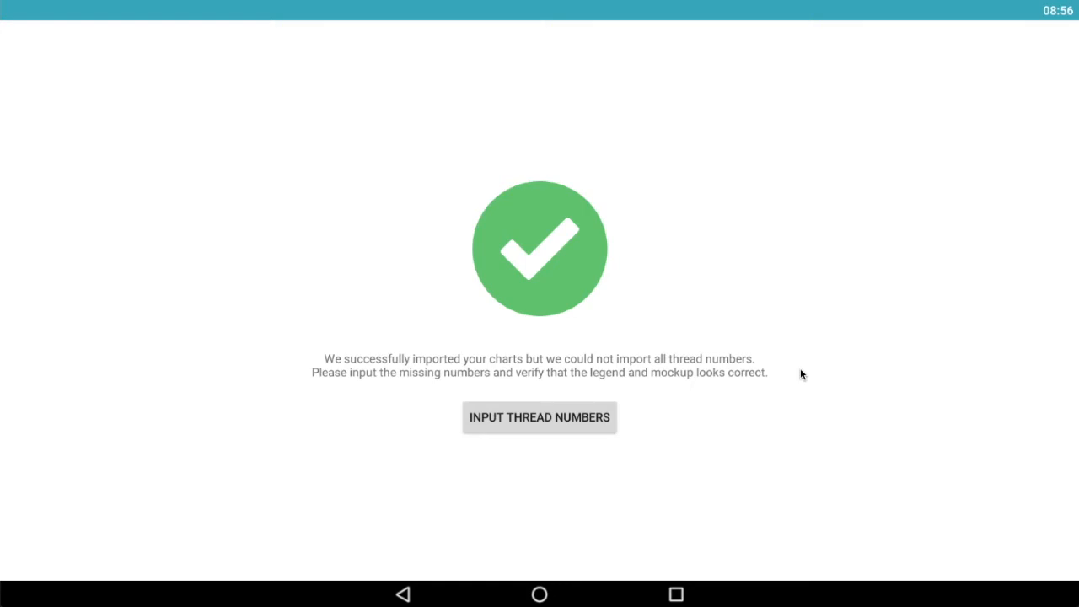
mouse_move(461, 359)
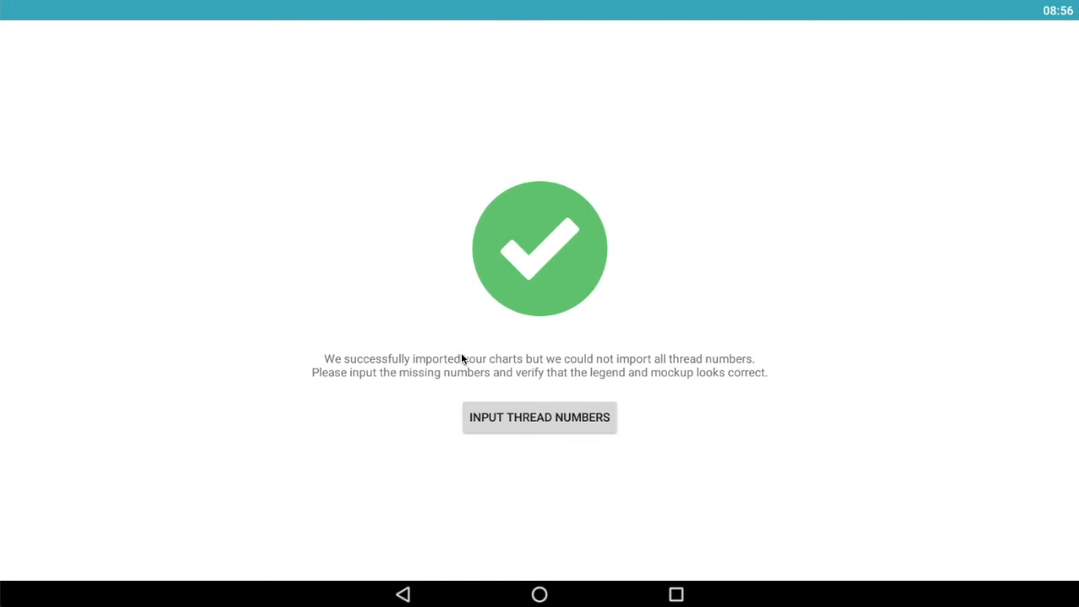
mouse_move(375, 419)
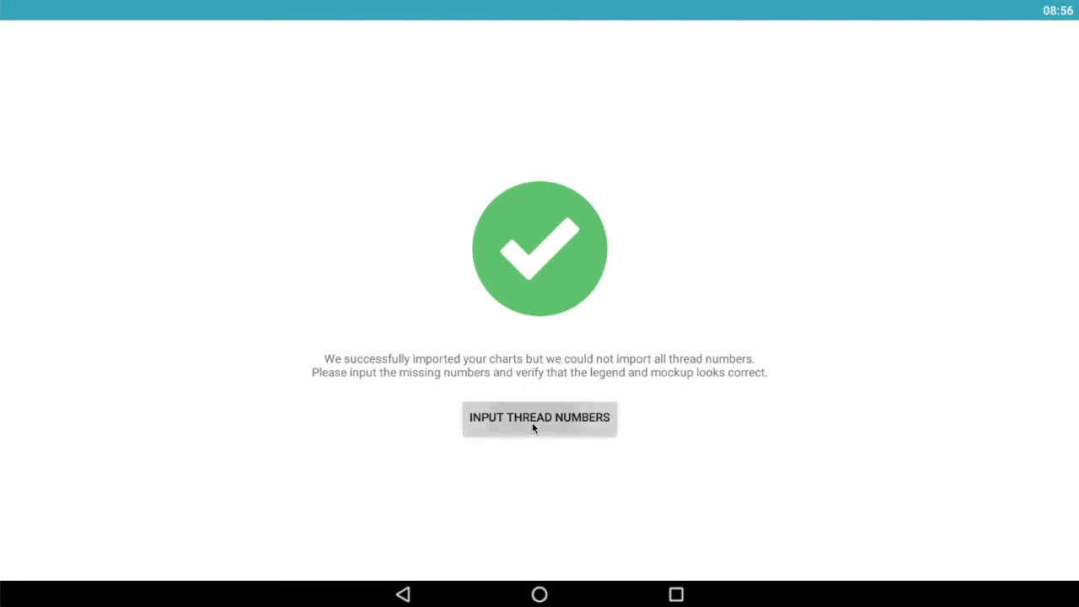
- Choose to input the missing thread numbers from the import success screen
left_click(539, 417)
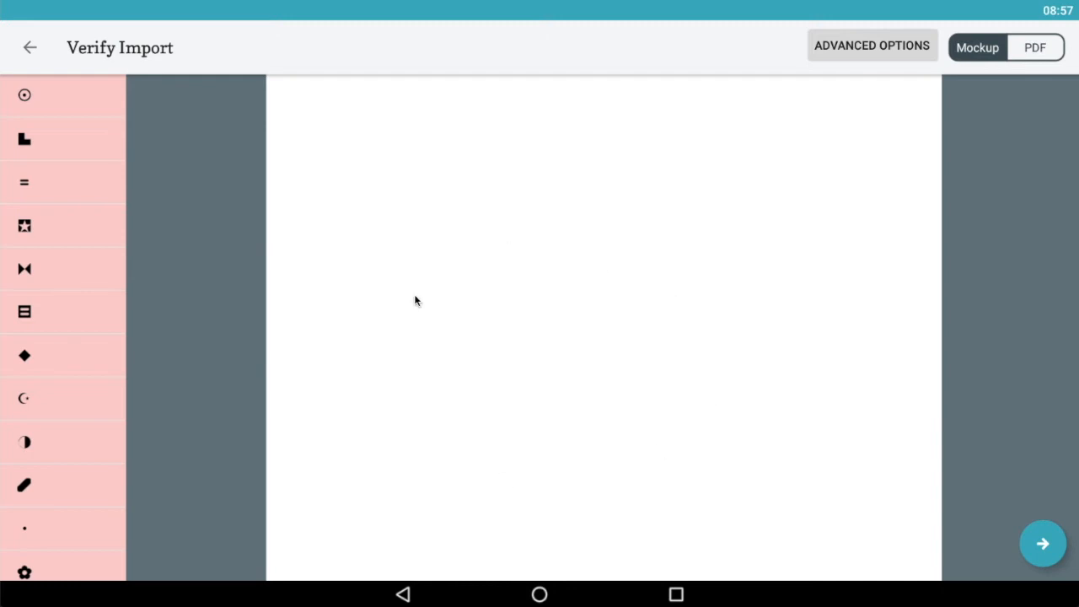
mouse_move(73, 400)
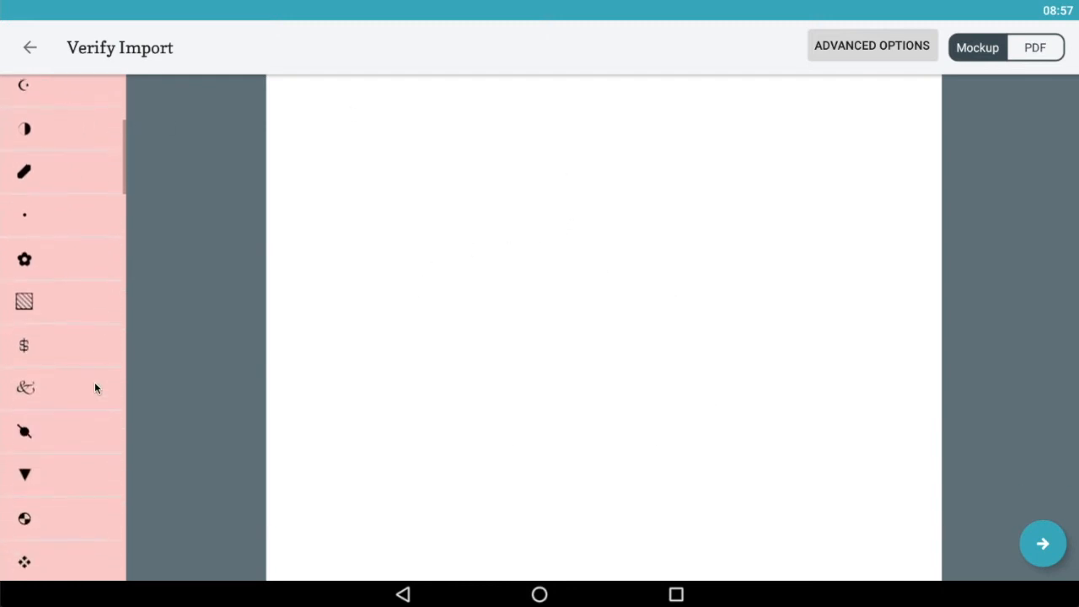
- Scroll through the Verify Import symbol list, then open the dotted-circle symbol's thread settings
scroll("down", 3)
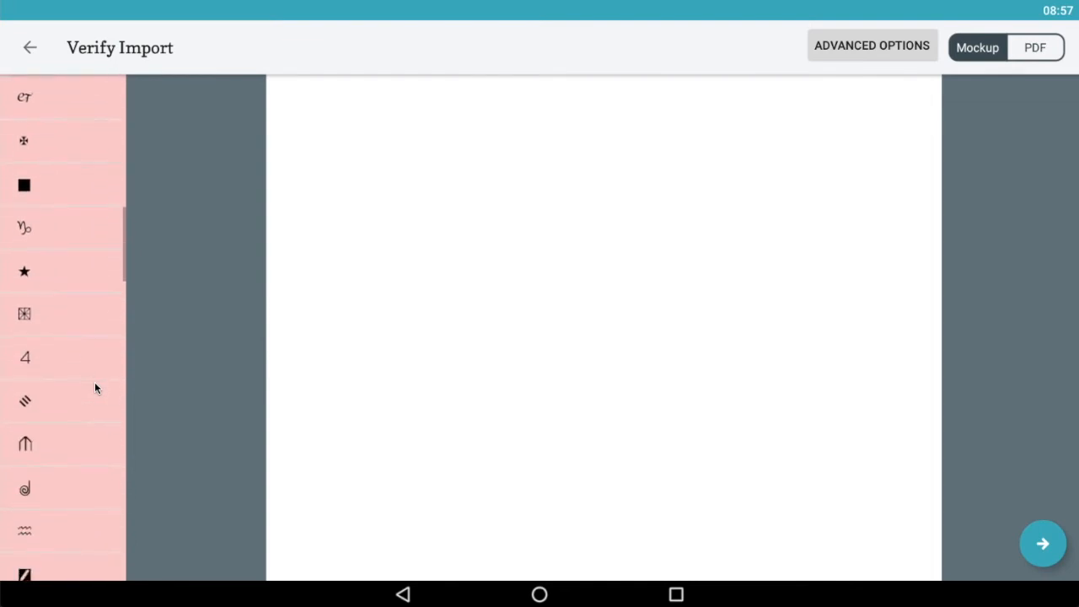
scroll("down", 3)
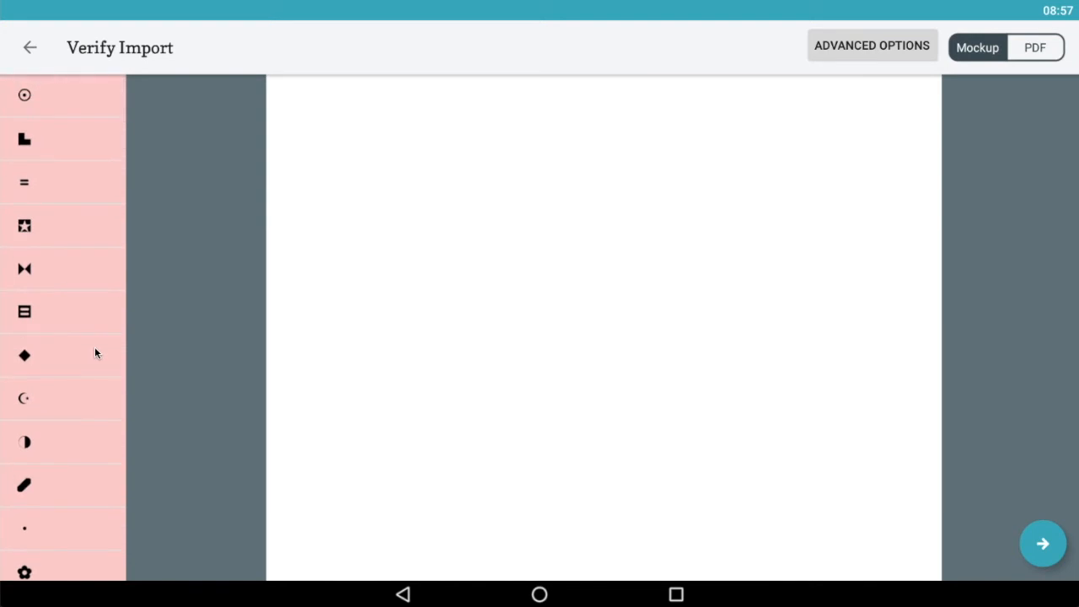
mouse_move(145, 113)
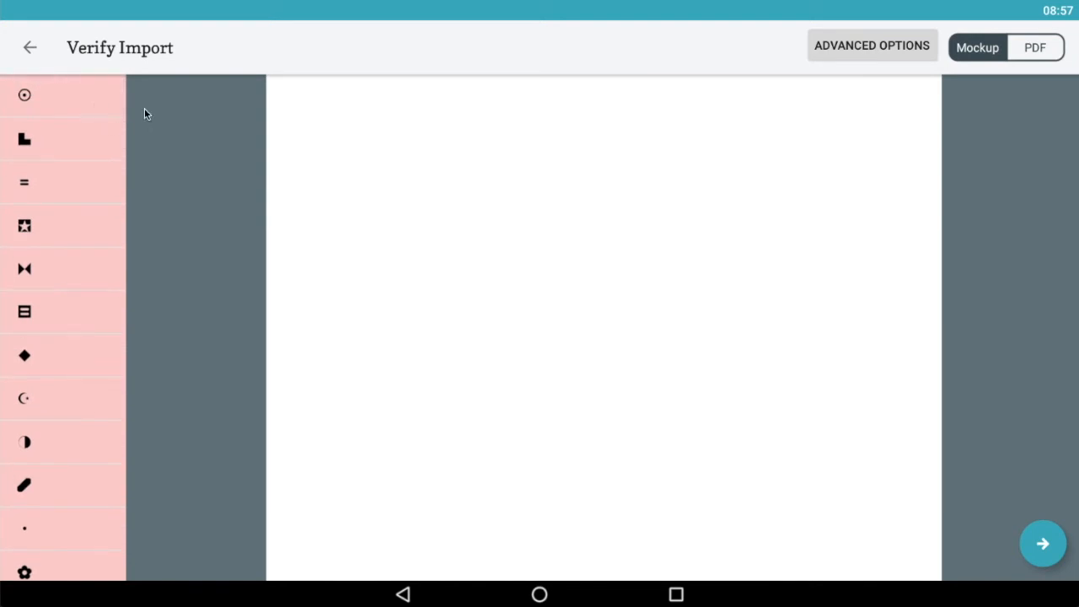
mouse_move(76, 103)
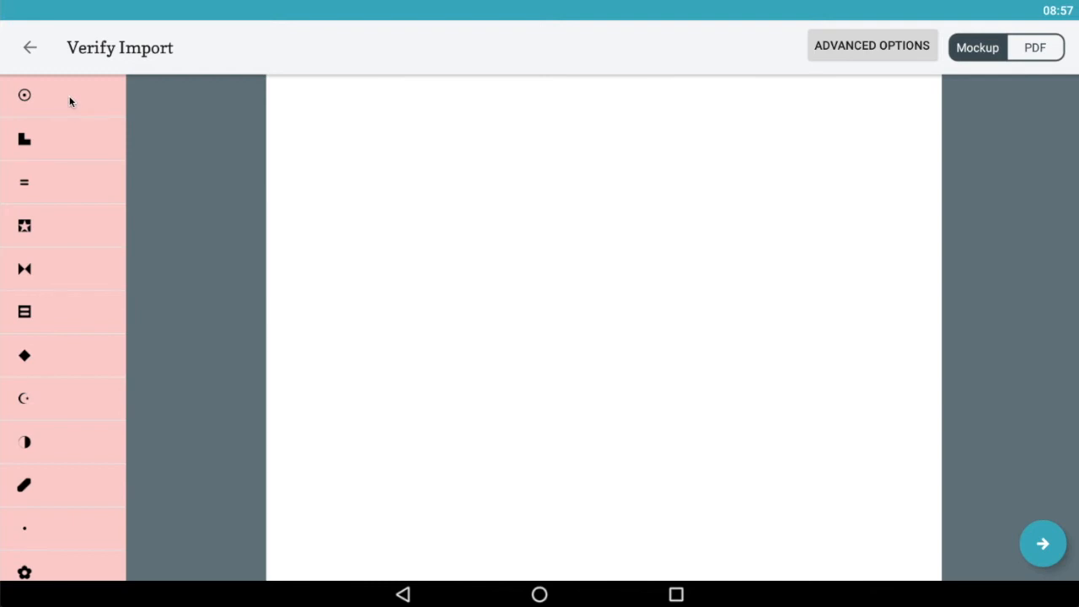
left_click(24, 94)
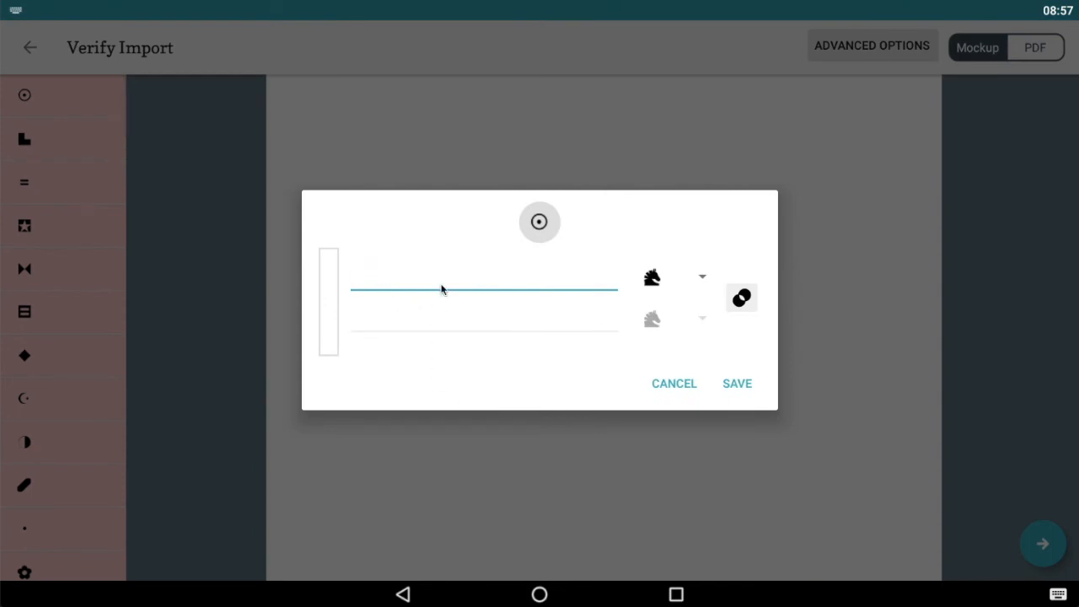
- Assign the dotted-circle symbol a blend of DMC 310 and DMC 666, then reopen and cancel
type("310")
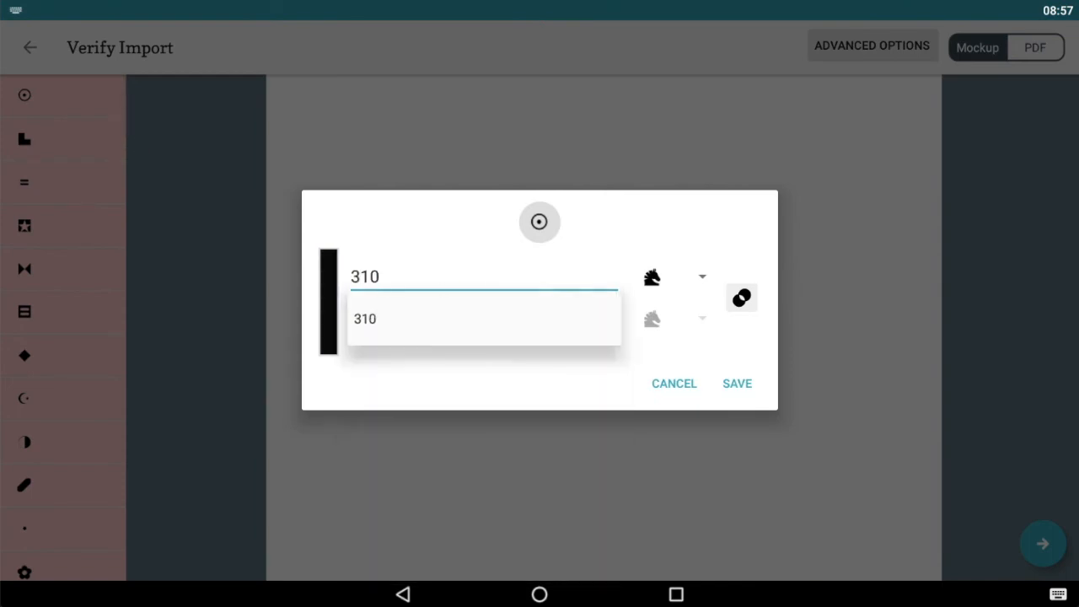
left_click(674, 276)
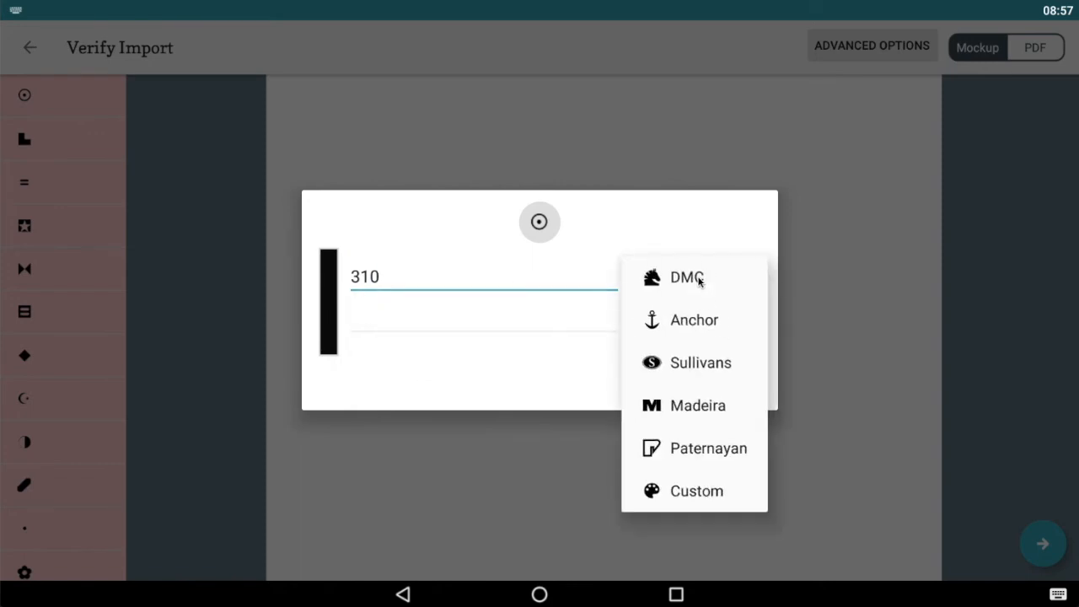
mouse_move(698, 375)
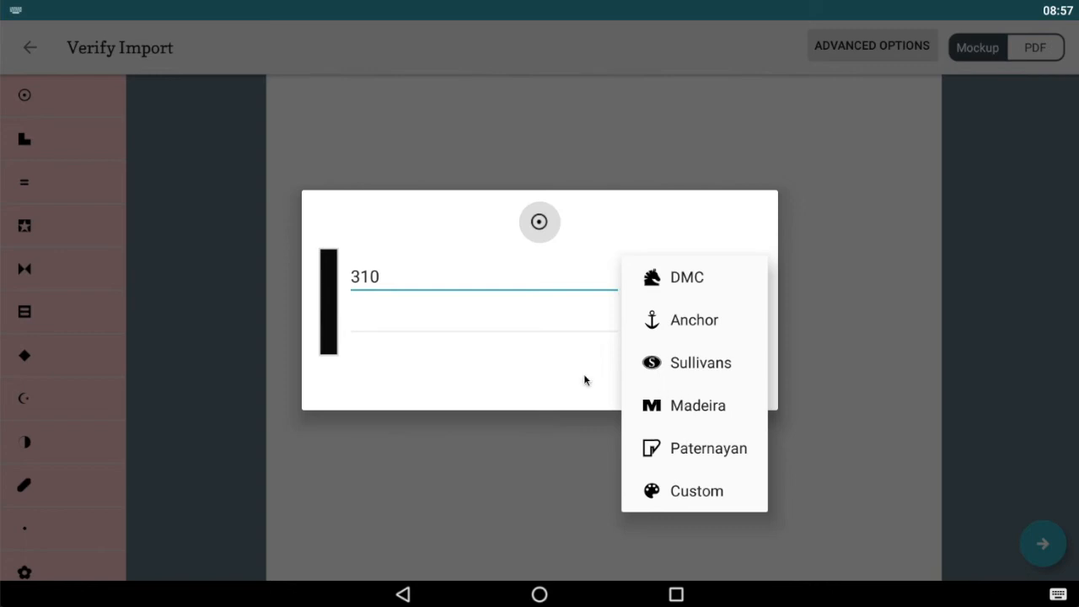
left_click(687, 277)
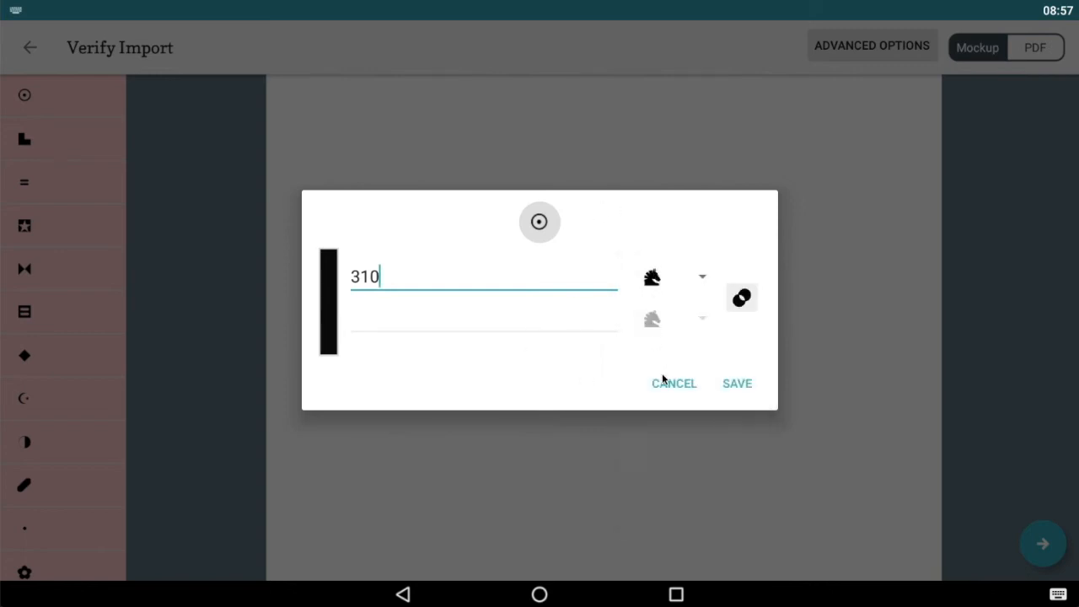
mouse_move(617, 374)
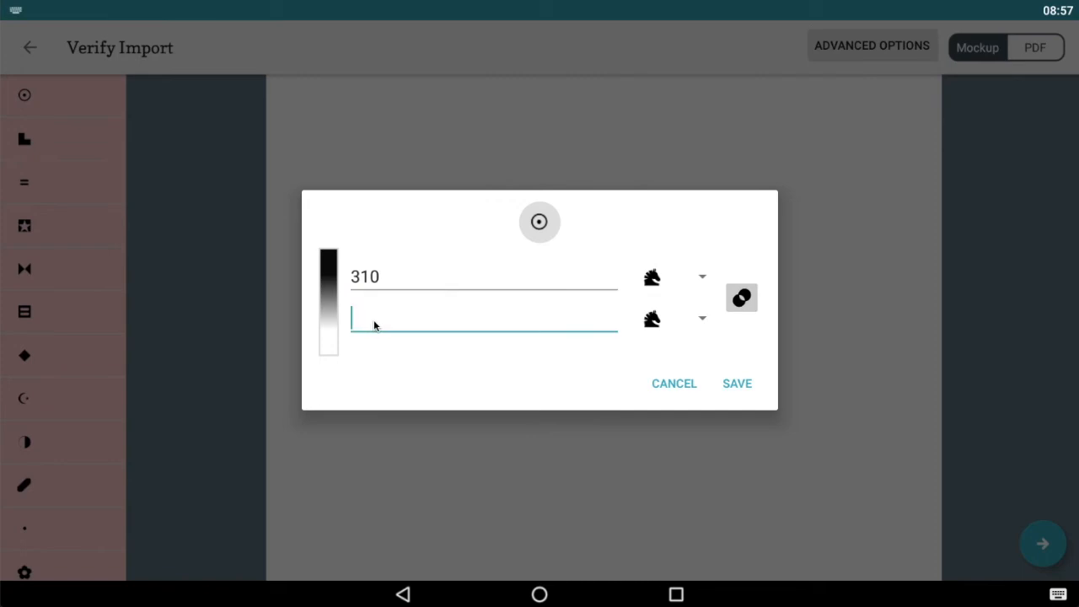
type("666")
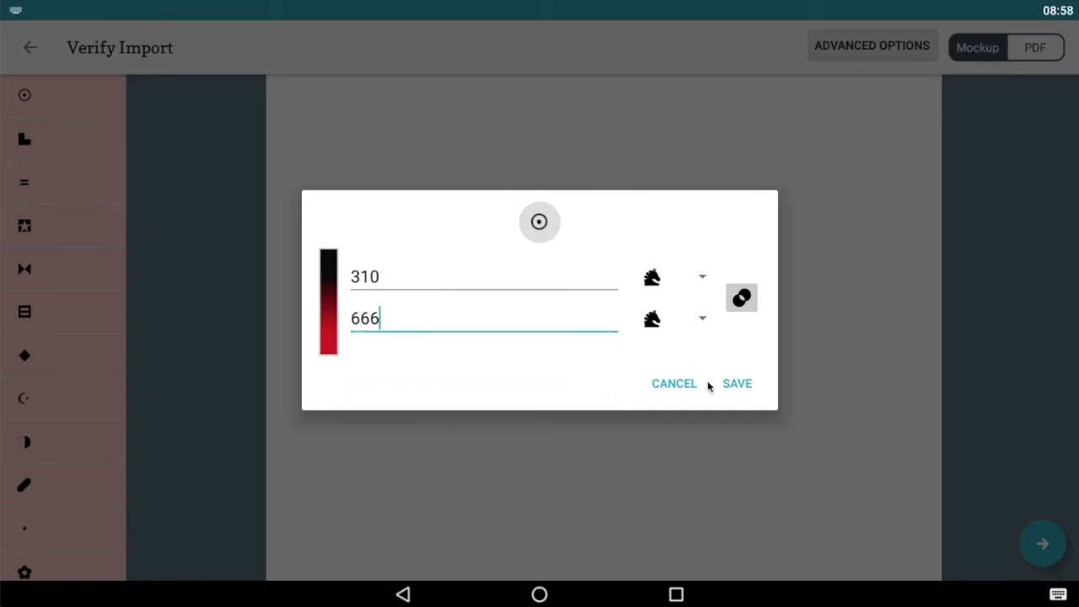
left_click(736, 382)
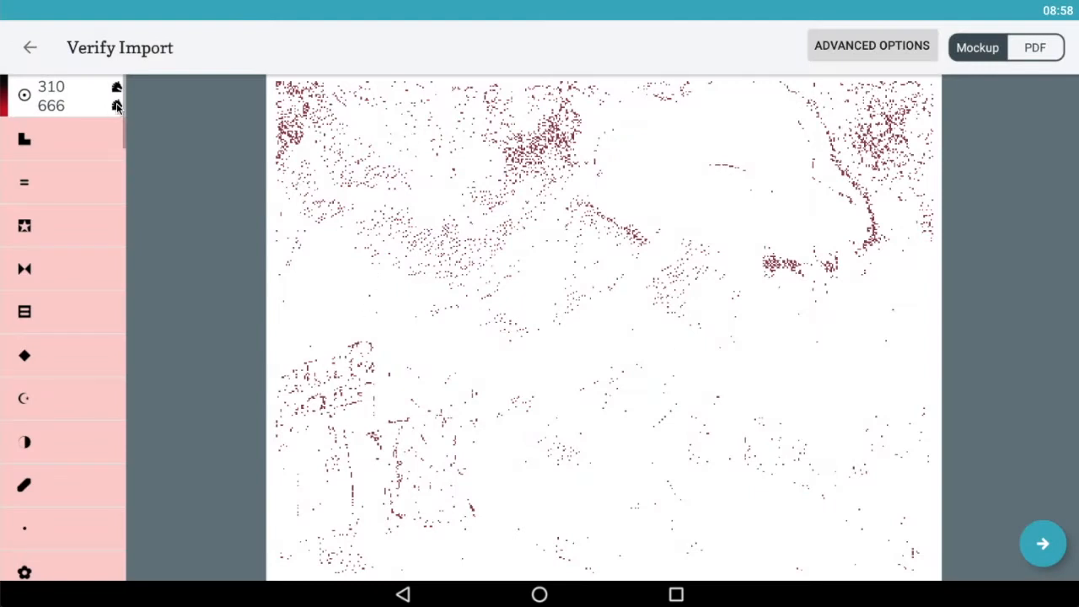
left_click(25, 94)
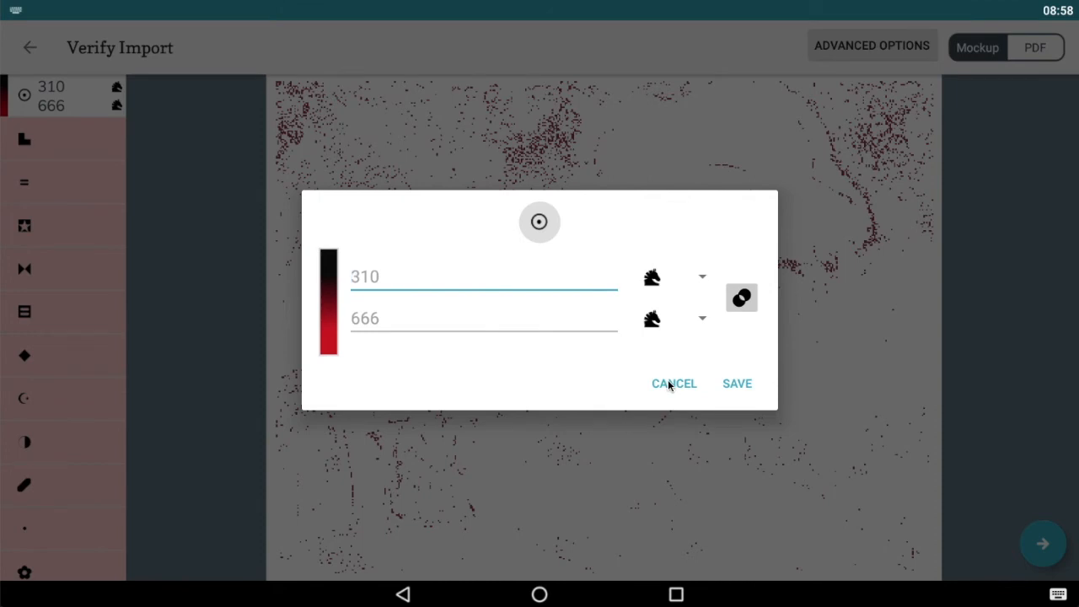
left_click(673, 383)
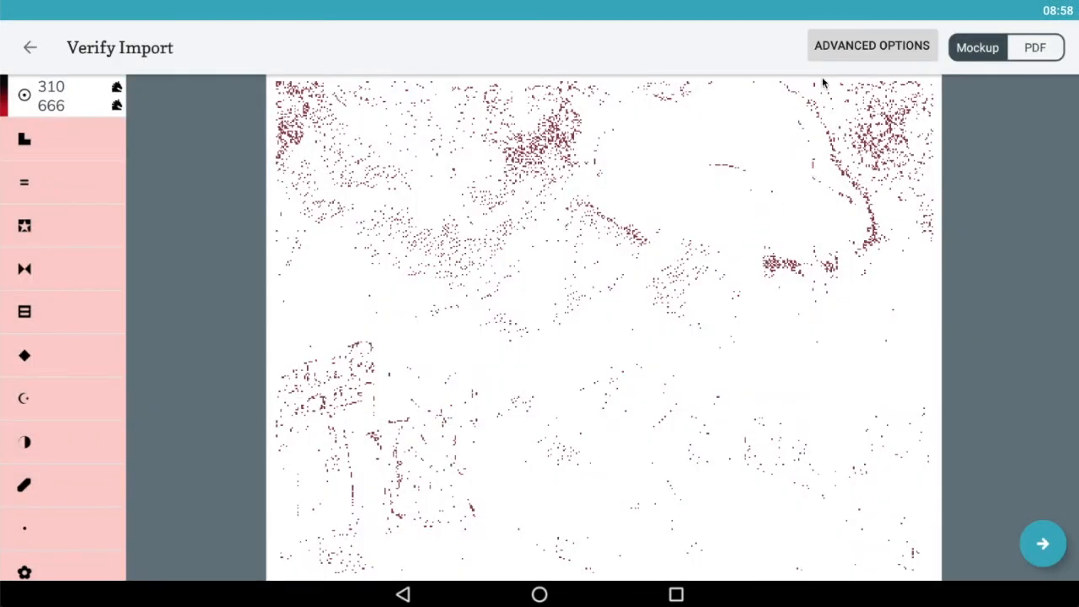
- Use Advanced Options to give all unassigned symbols a flat grey colour
left_click(871, 46)
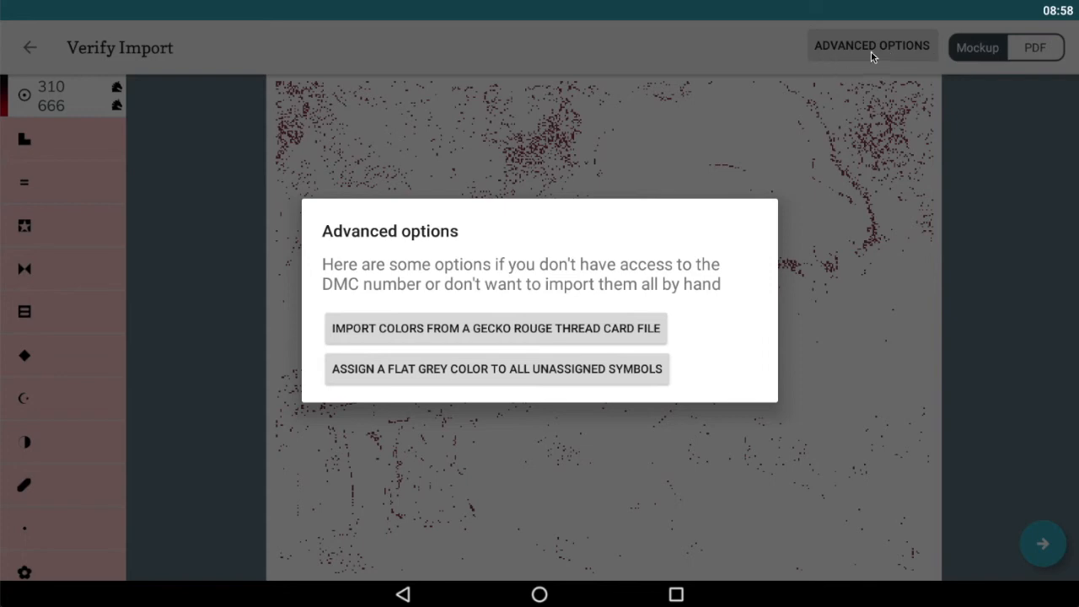
mouse_move(430, 329)
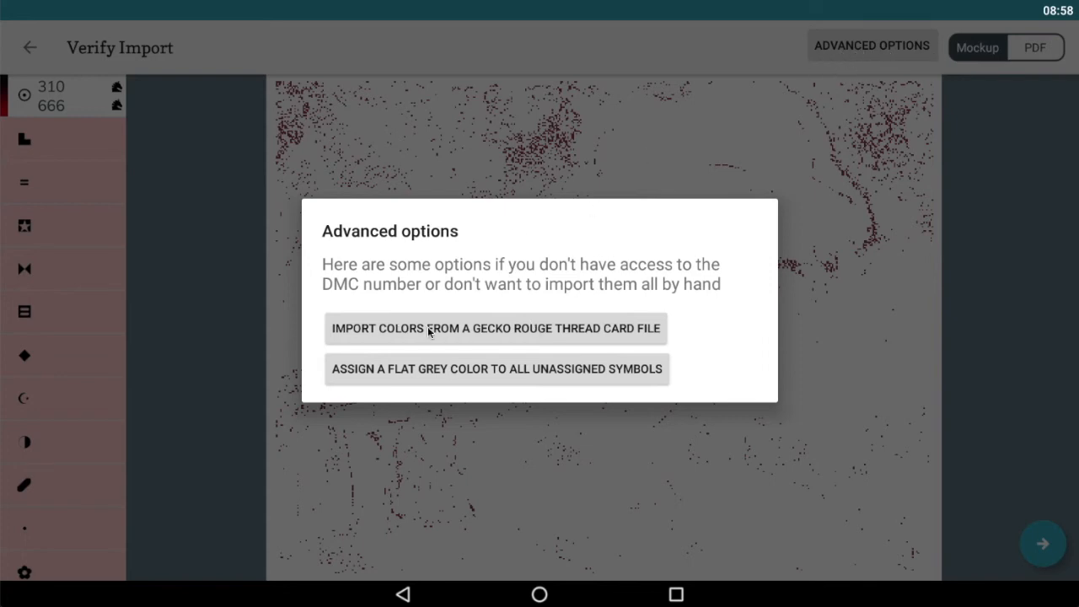
mouse_move(552, 331)
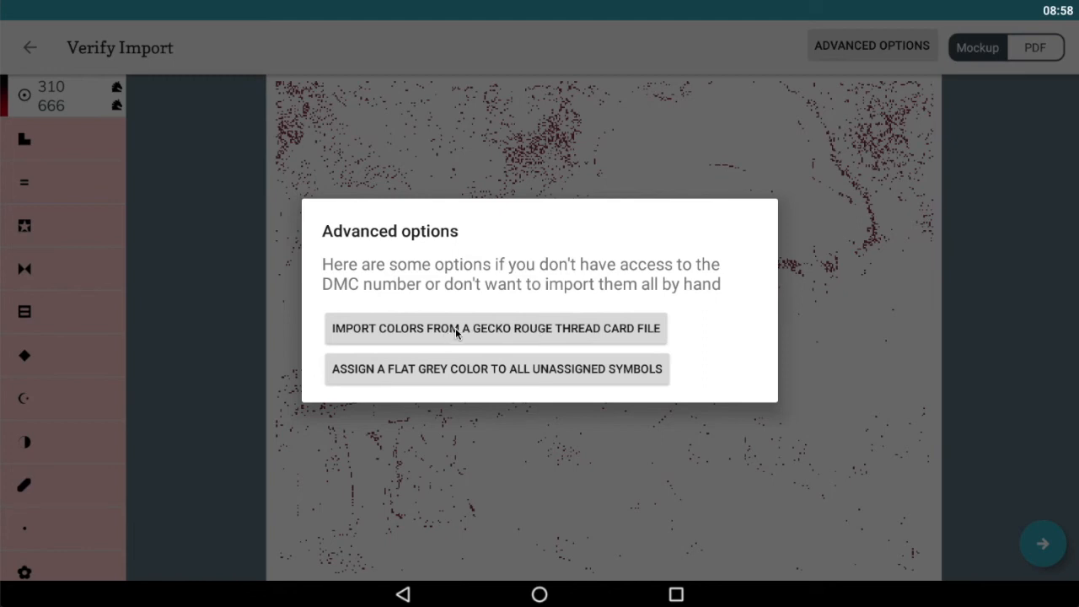
mouse_move(603, 331)
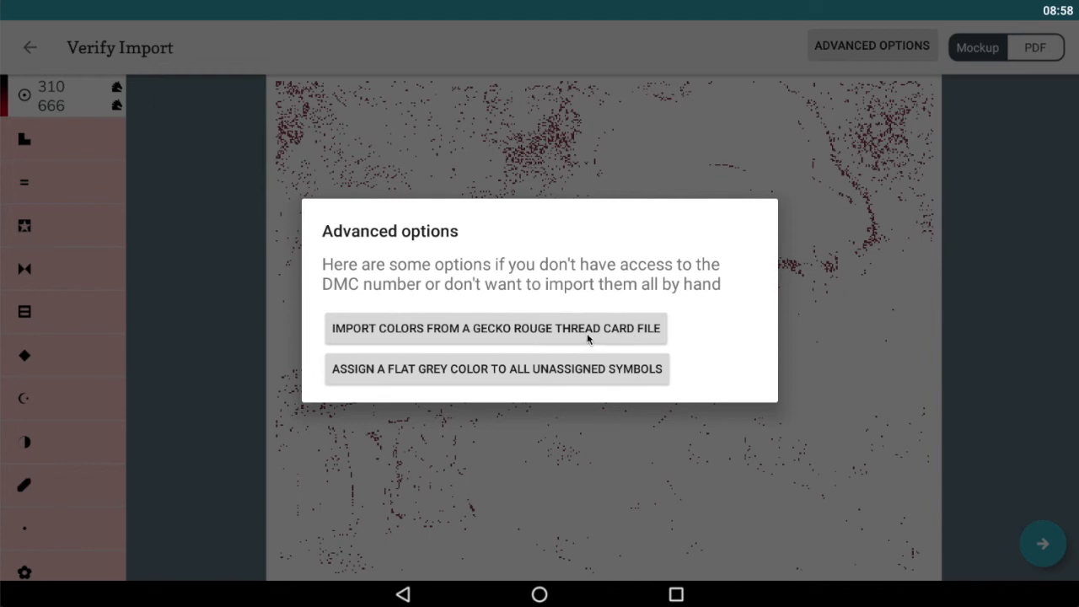
mouse_move(487, 377)
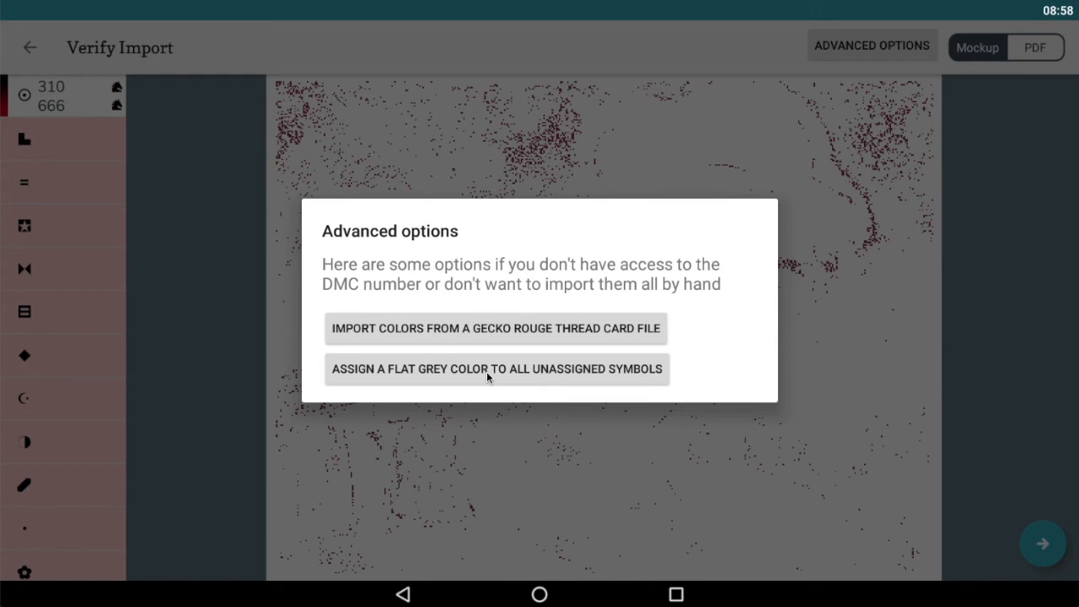
left_click(496, 368)
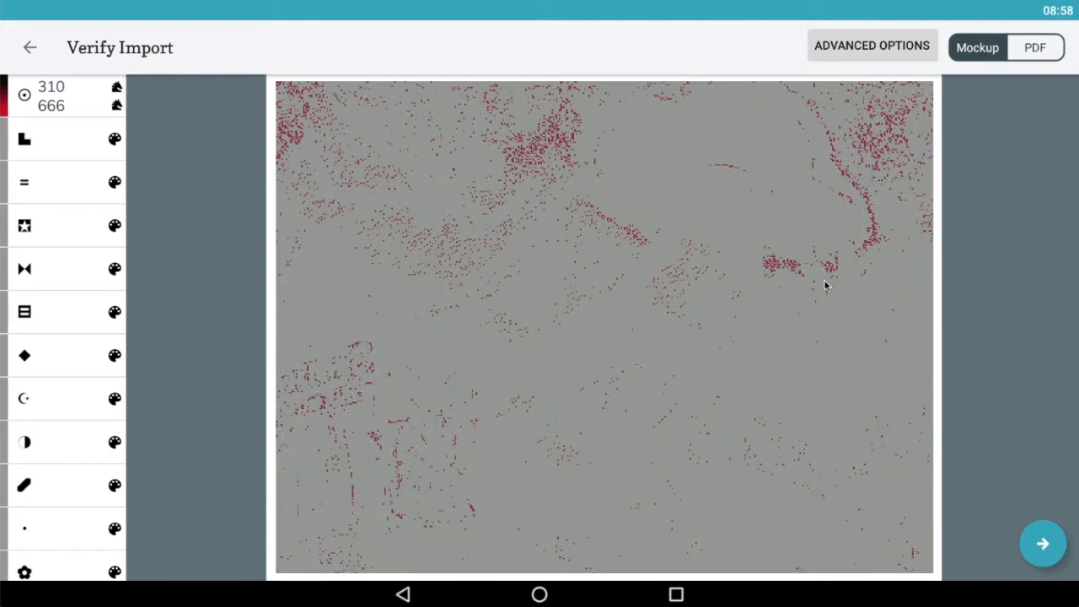
mouse_move(638, 308)
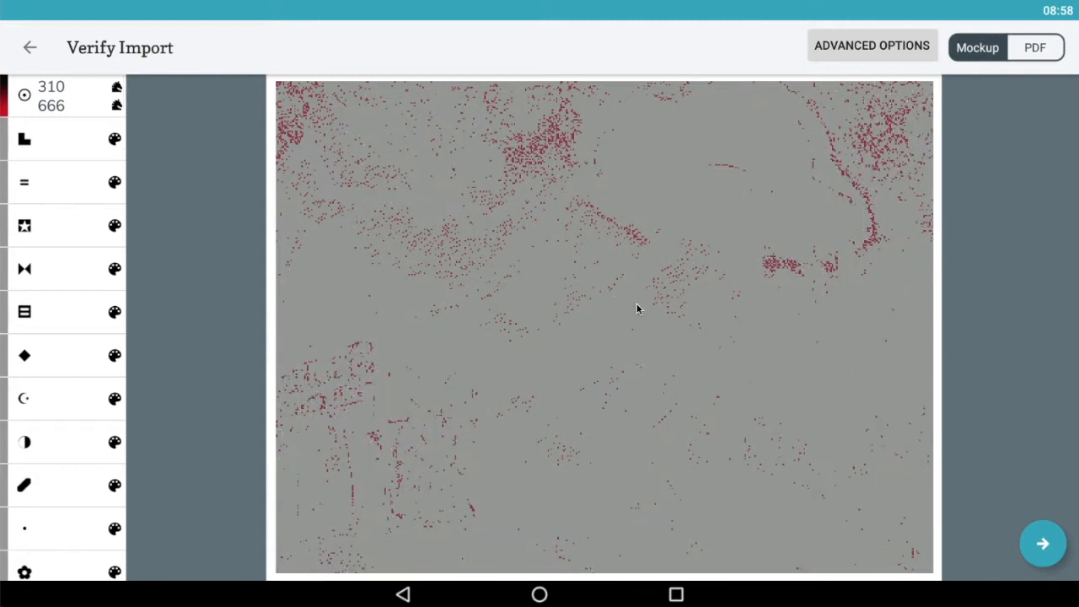
mouse_move(745, 171)
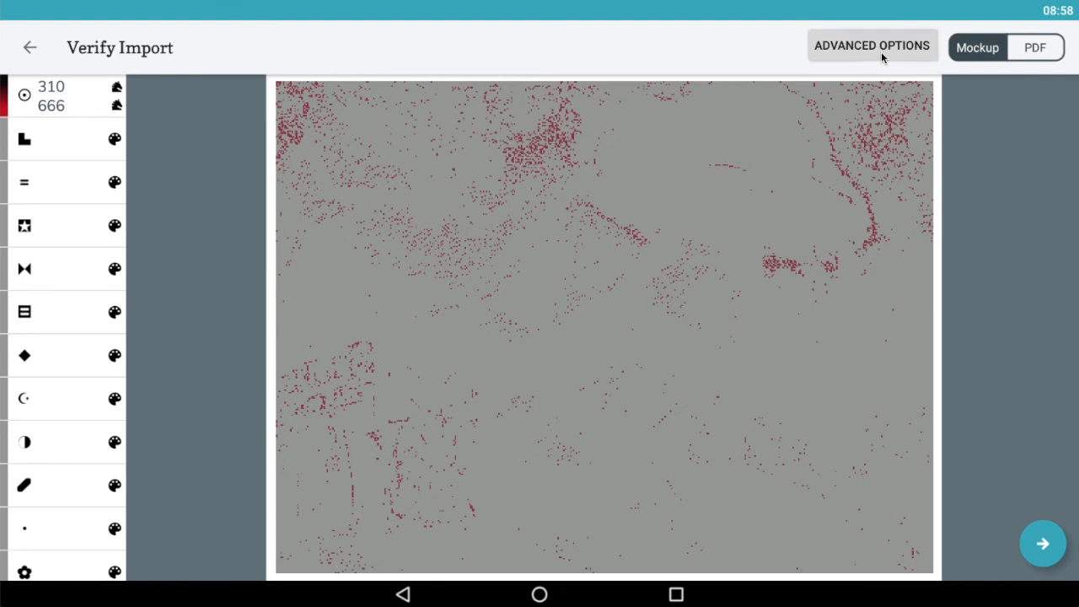
- Import colours from the Area 54 thread card PDF in the Gecko Rouge folder
left_click(872, 46)
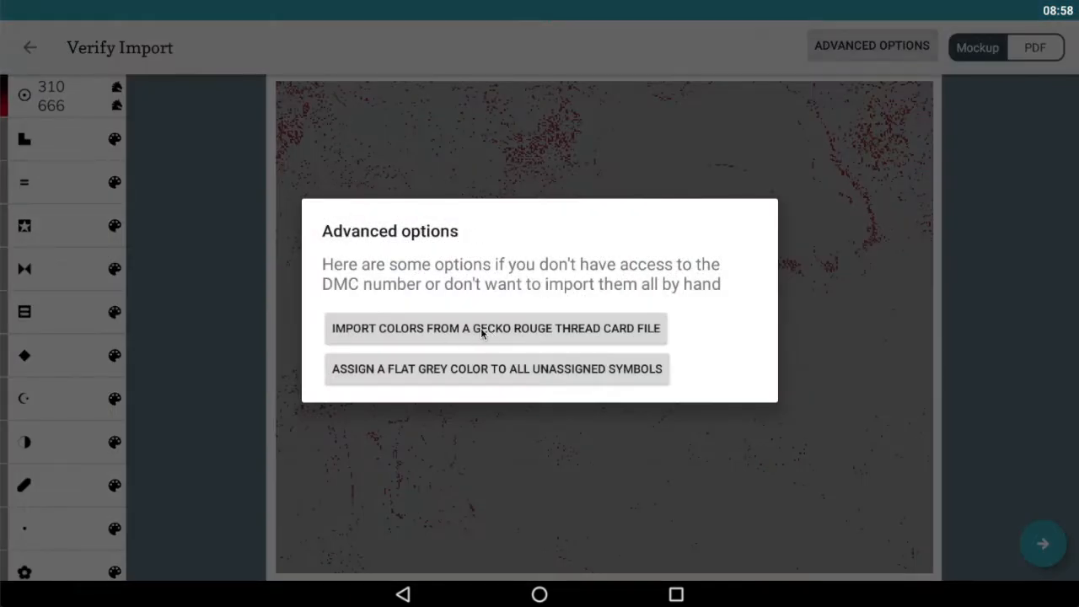
left_click(495, 327)
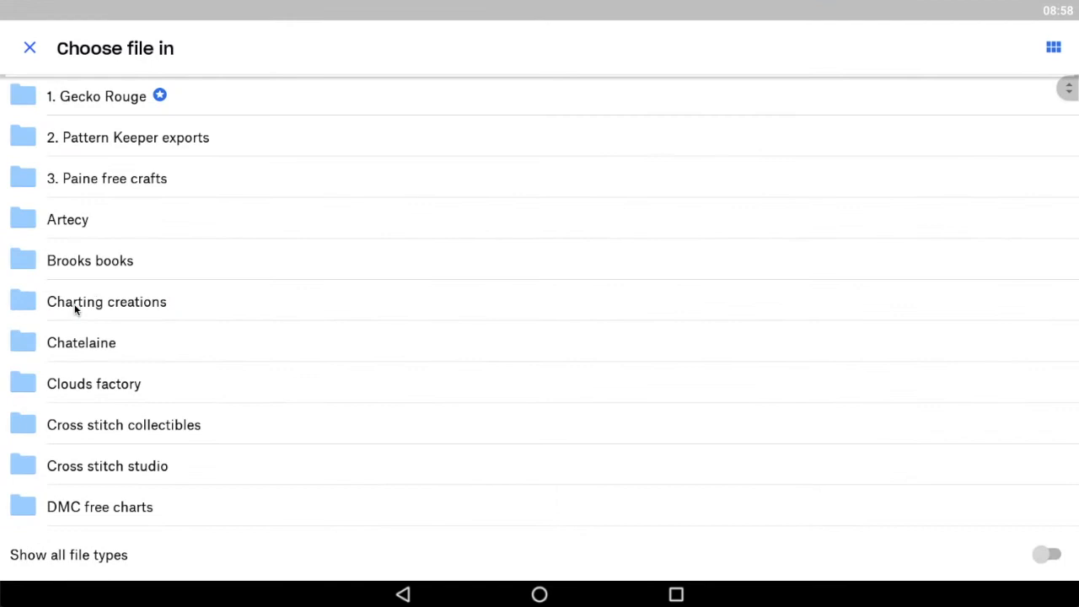
left_click(96, 95)
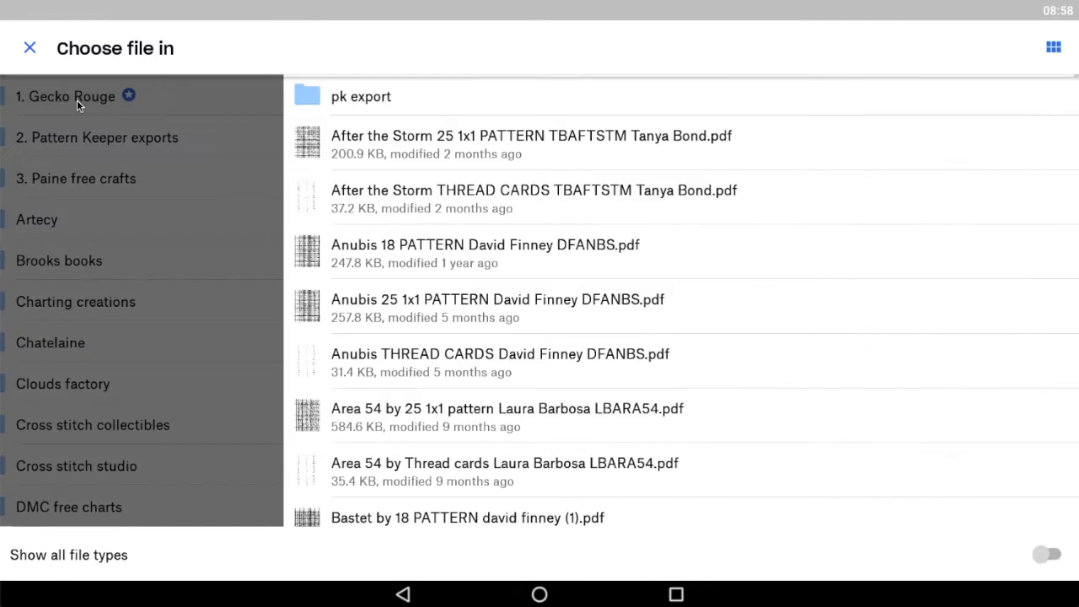
scroll("down", 3)
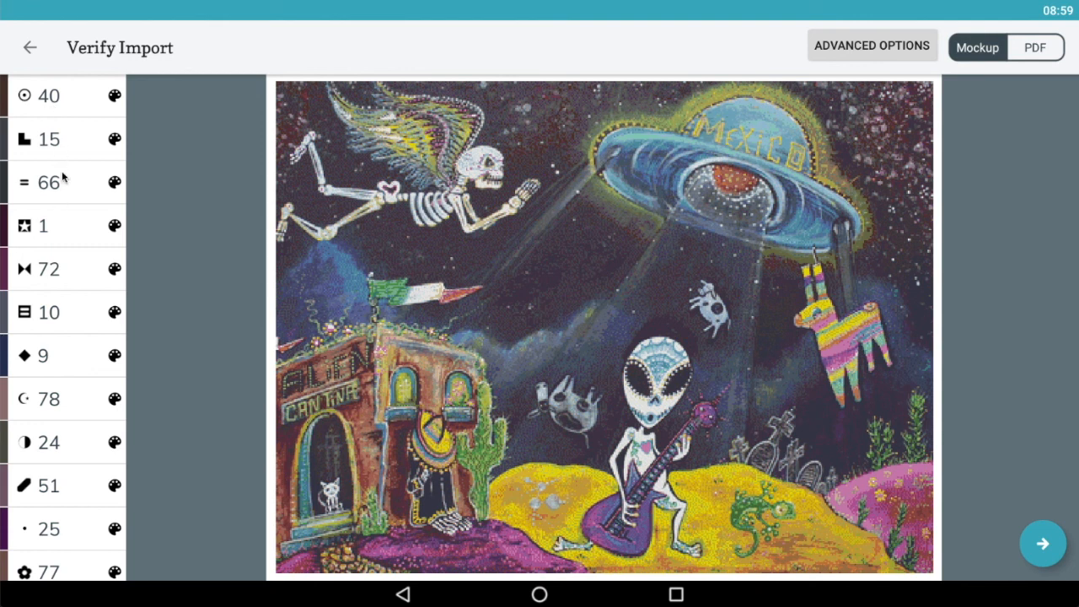
mouse_move(61, 125)
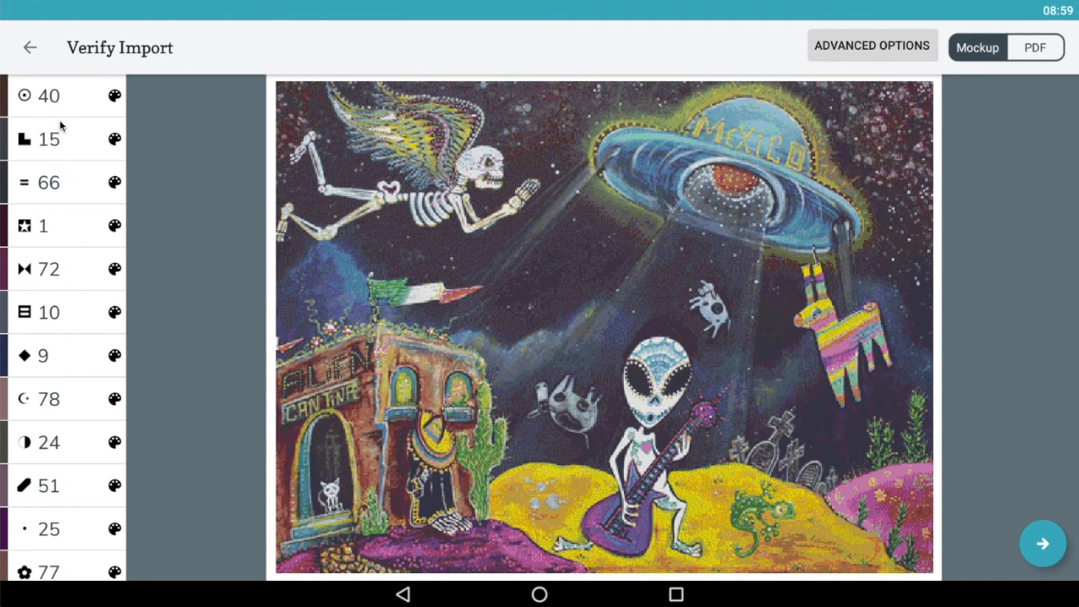
- Save symbol 40 with its brand kept as Custom, then finish the import
left_click(48, 95)
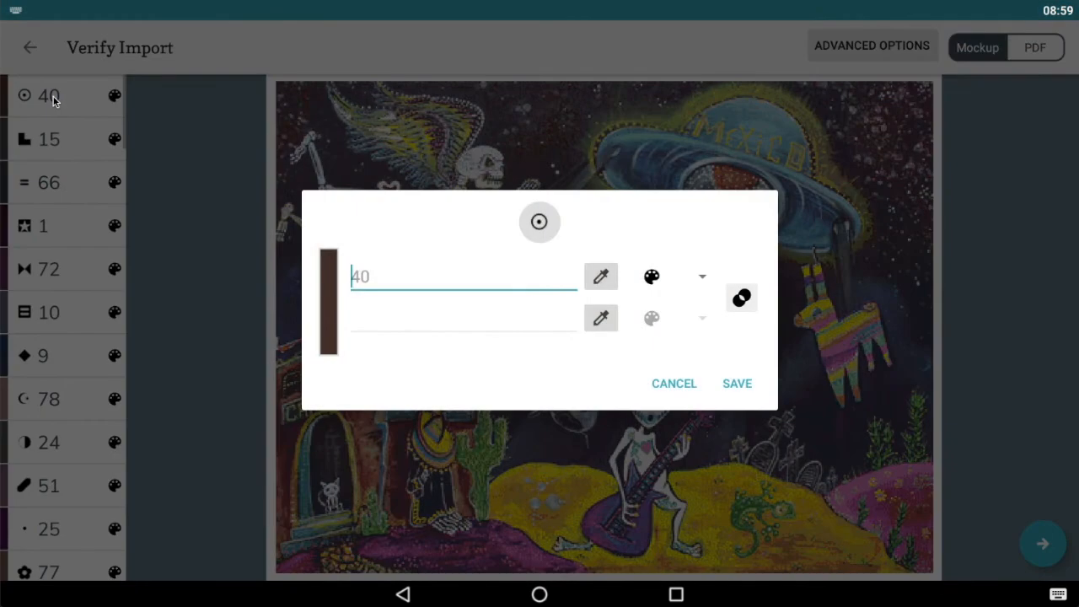
mouse_move(322, 273)
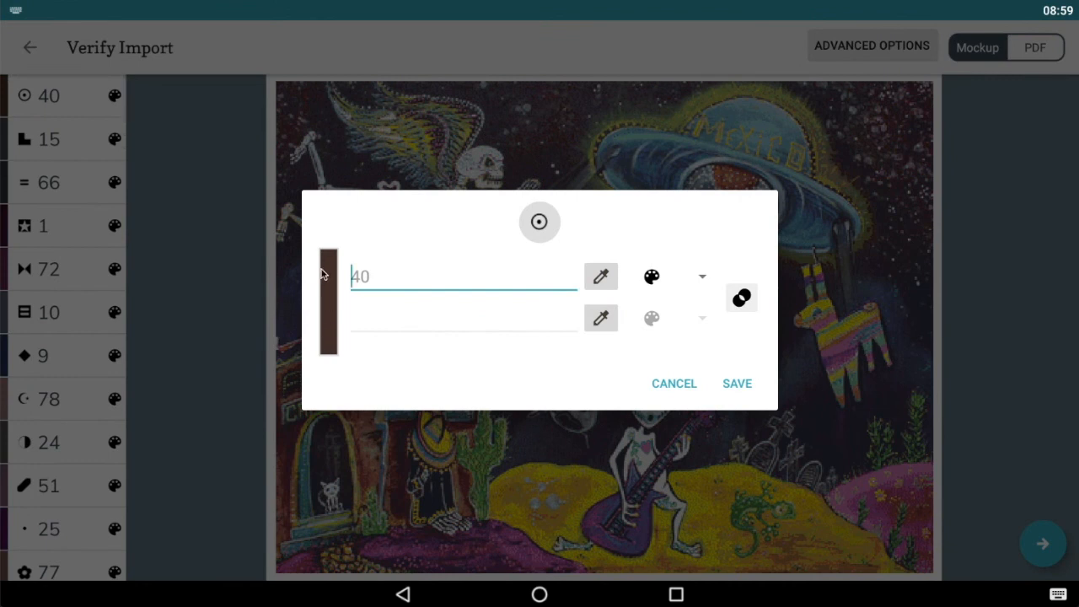
mouse_move(706, 280)
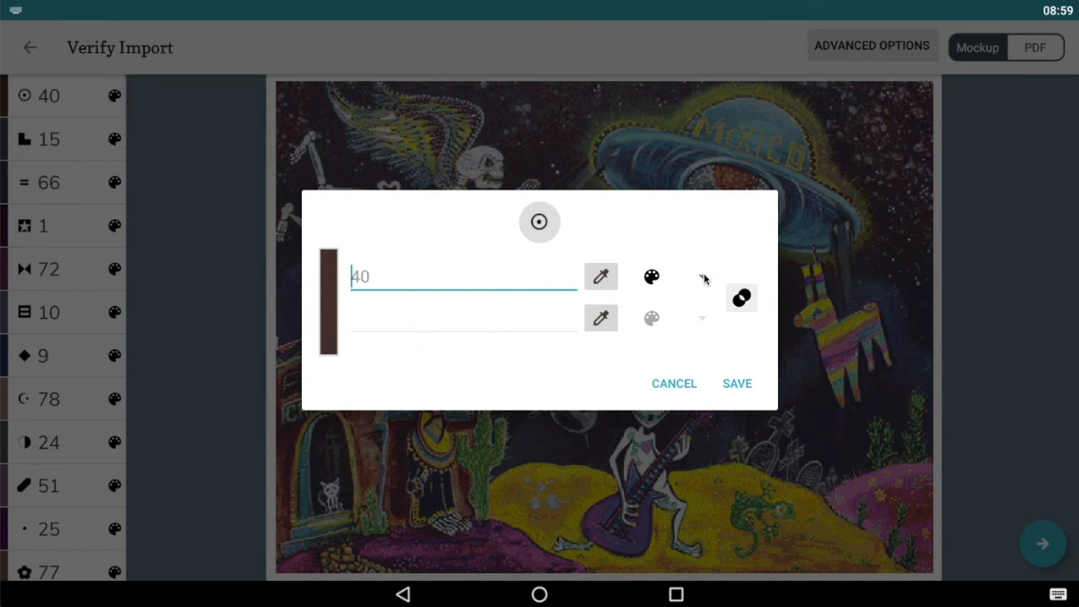
left_click(652, 277)
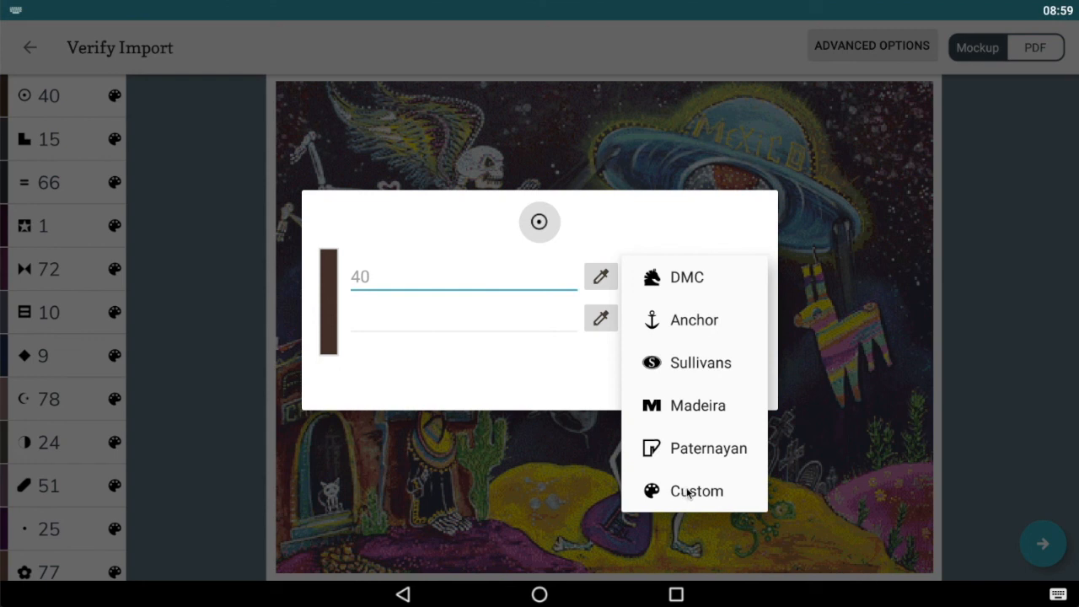
left_click(696, 491)
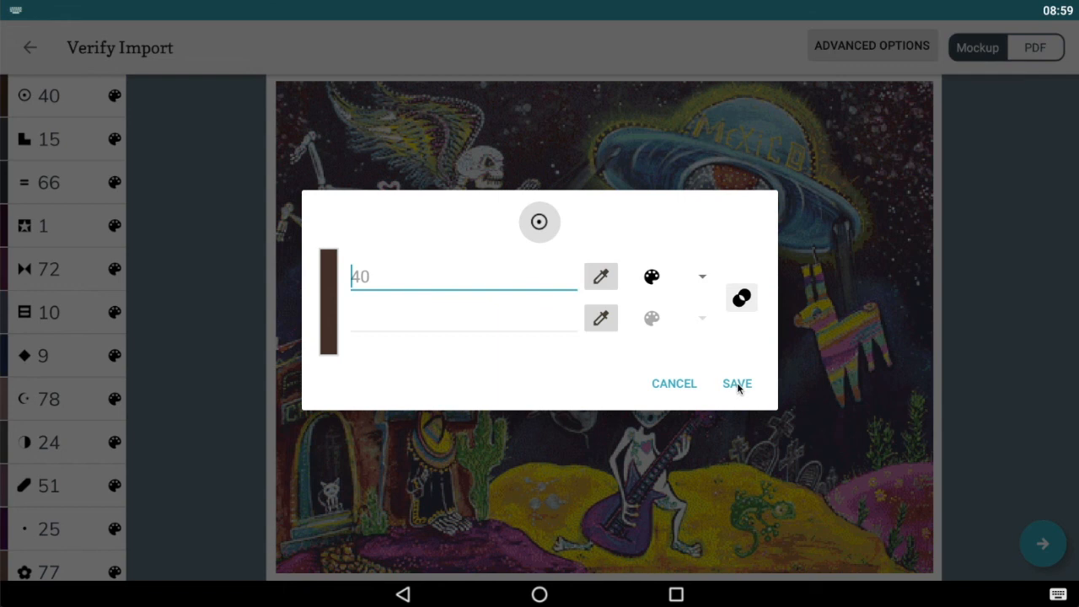
left_click(735, 383)
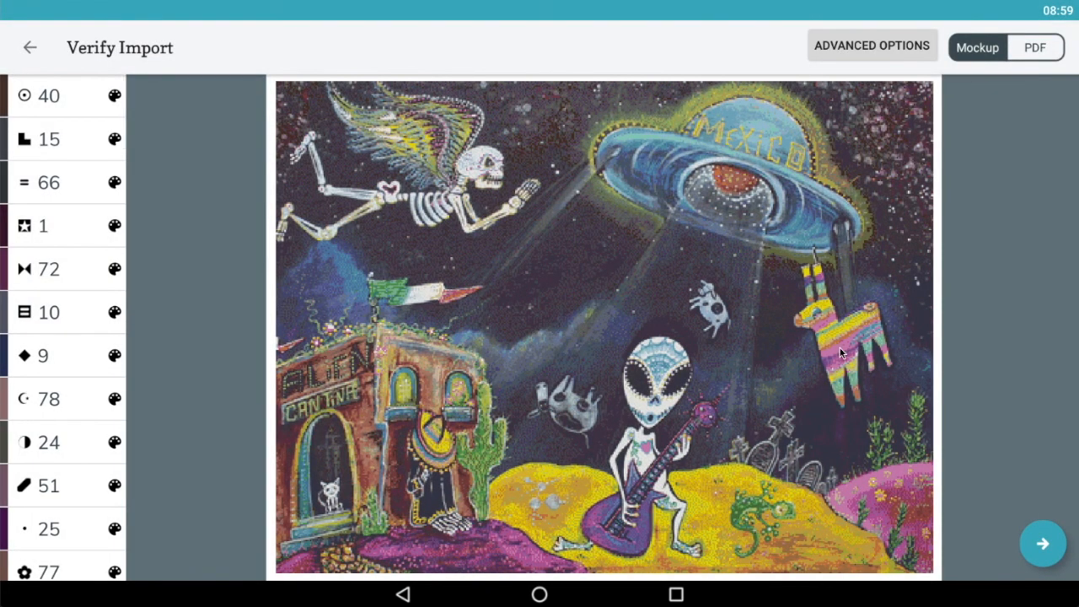
mouse_move(272, 452)
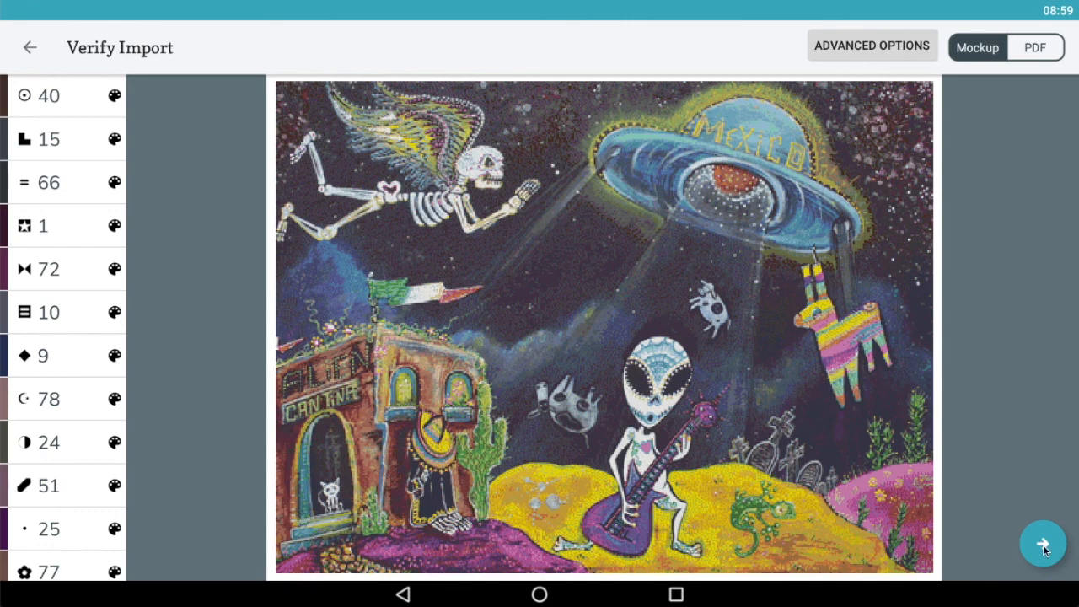
left_click(1043, 544)
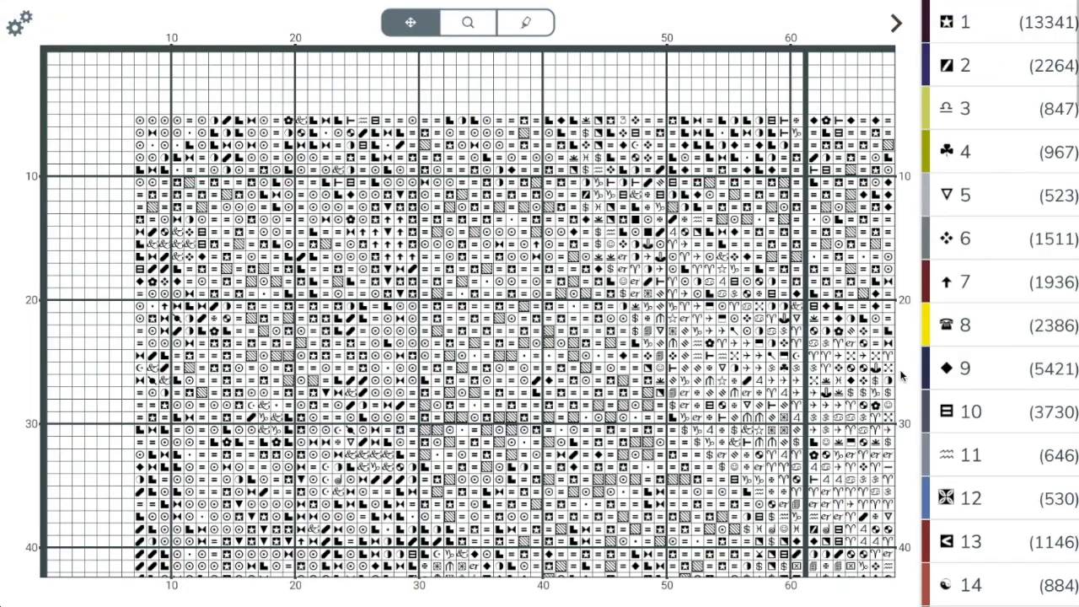